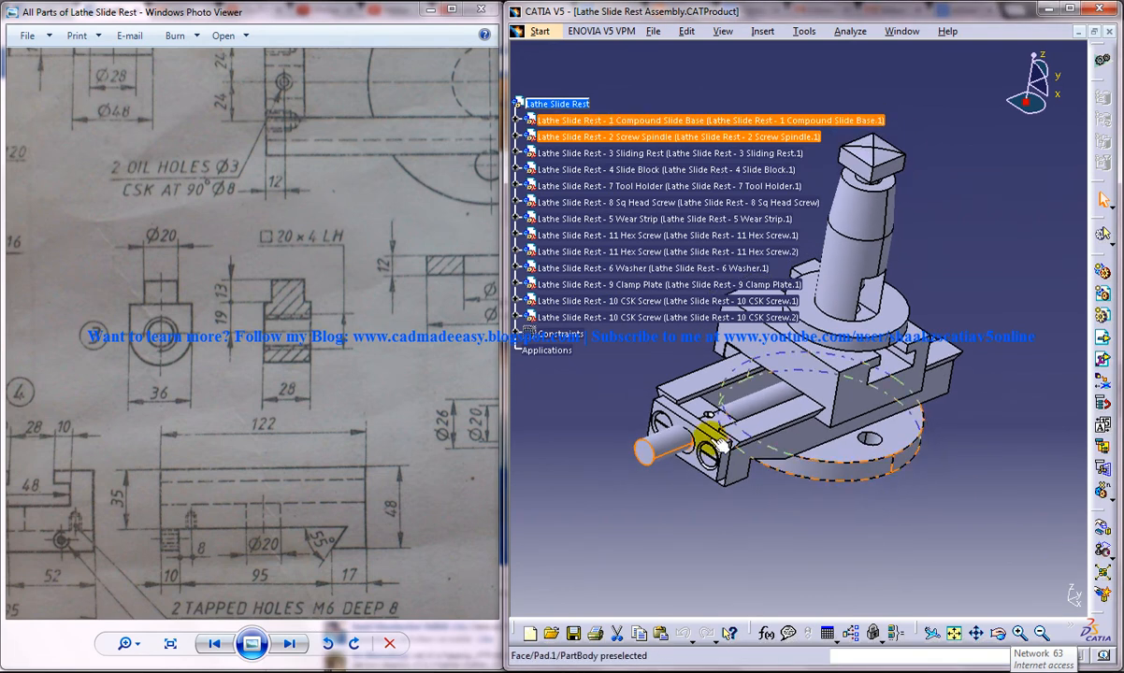
- Review the slide rest assembly drawing and parts list, zooming in on the assembly
left_click(664, 169)
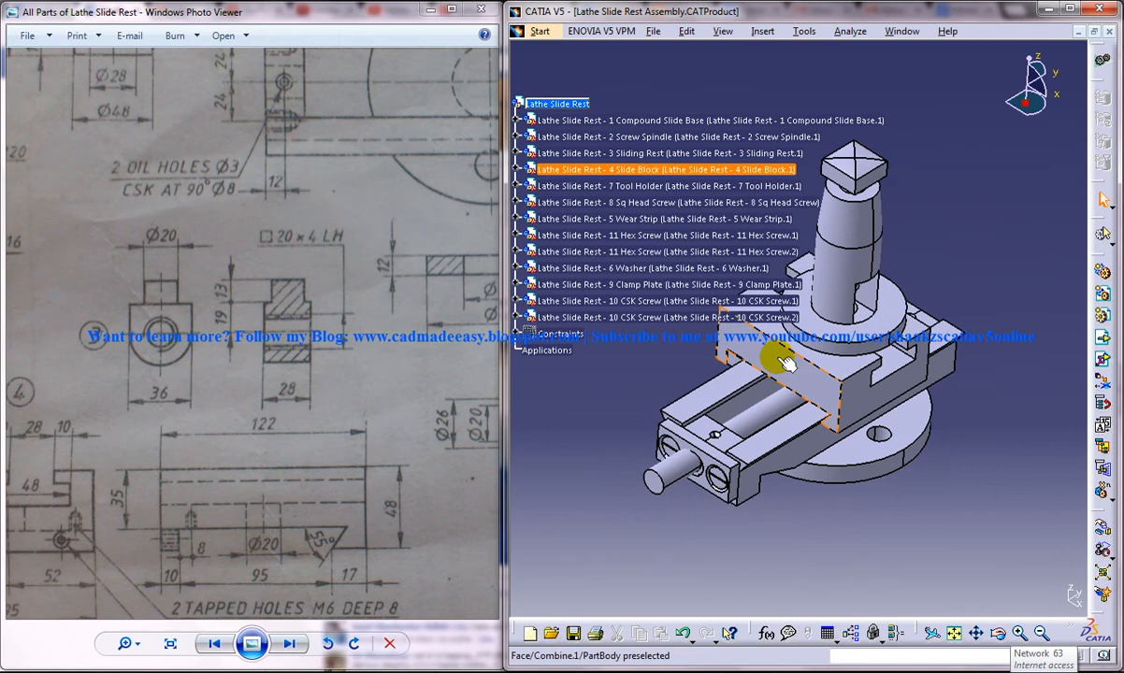
left_click(902, 30)
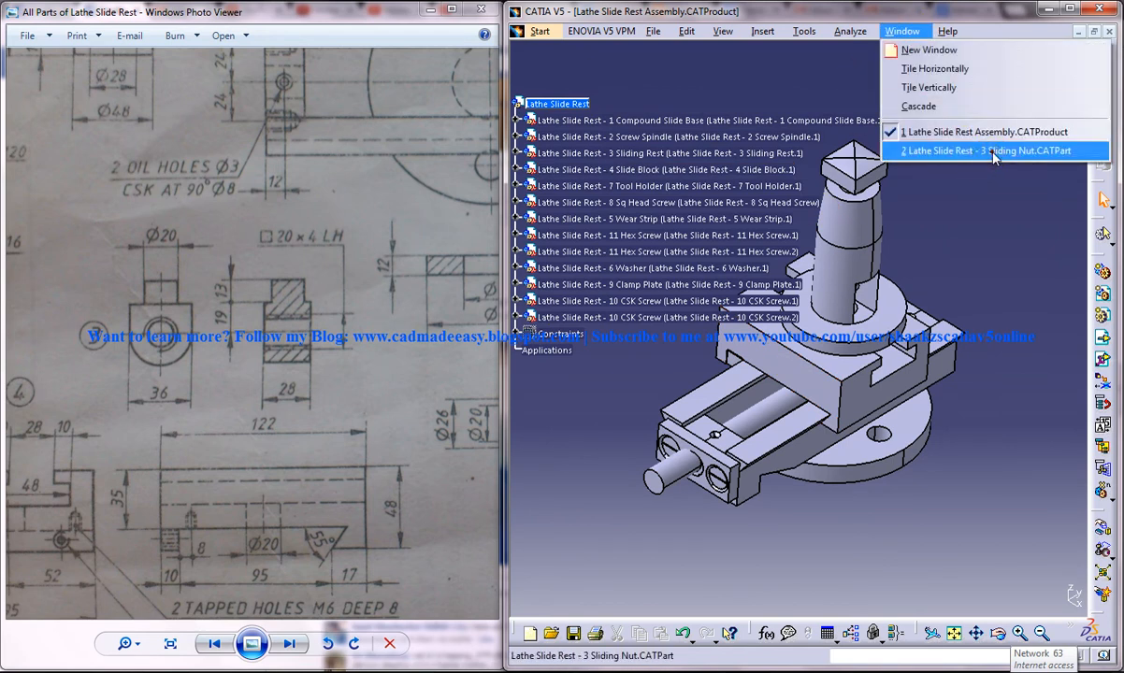
left_click(978, 150)
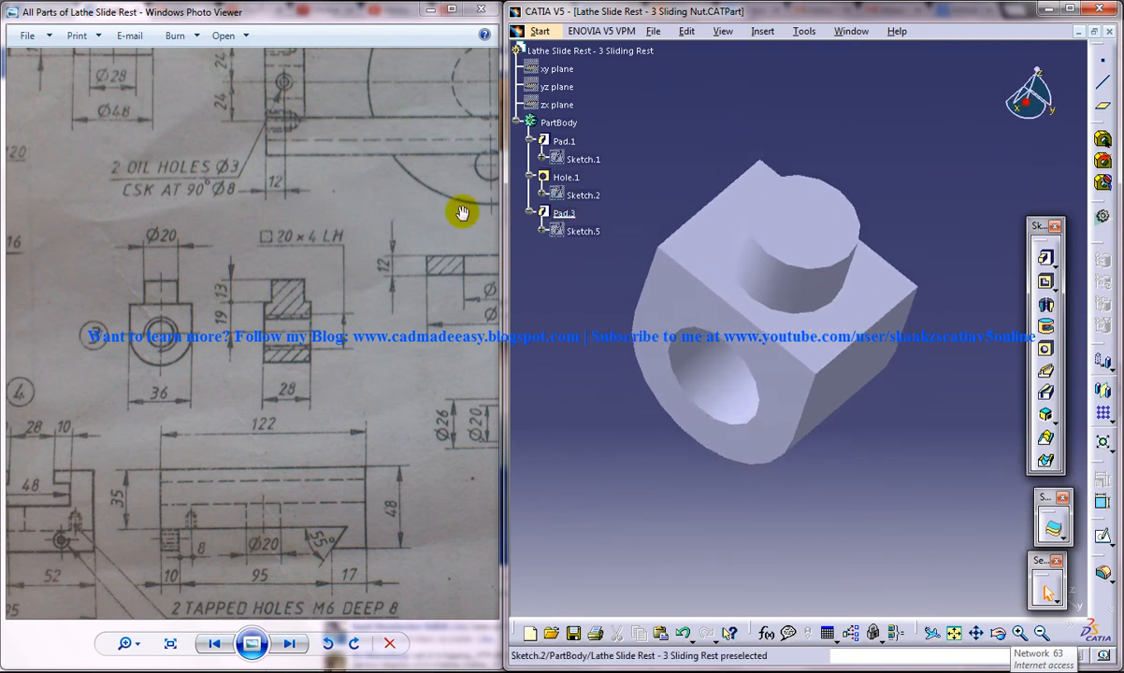
left_click(213, 643)
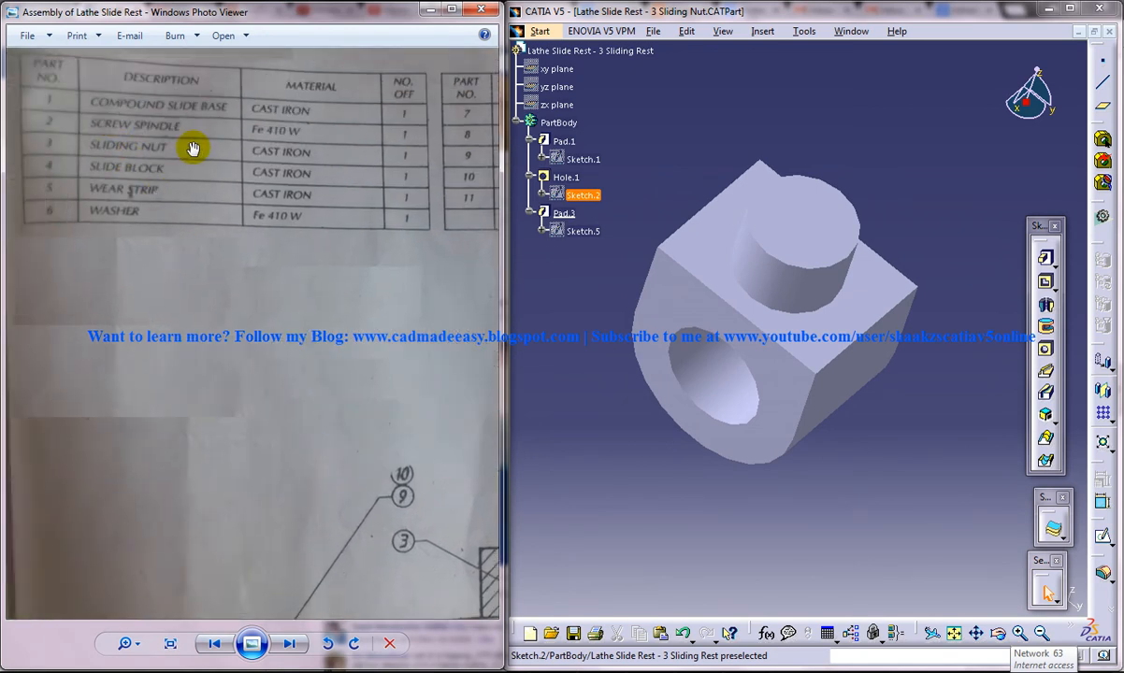
mouse_move(186, 149)
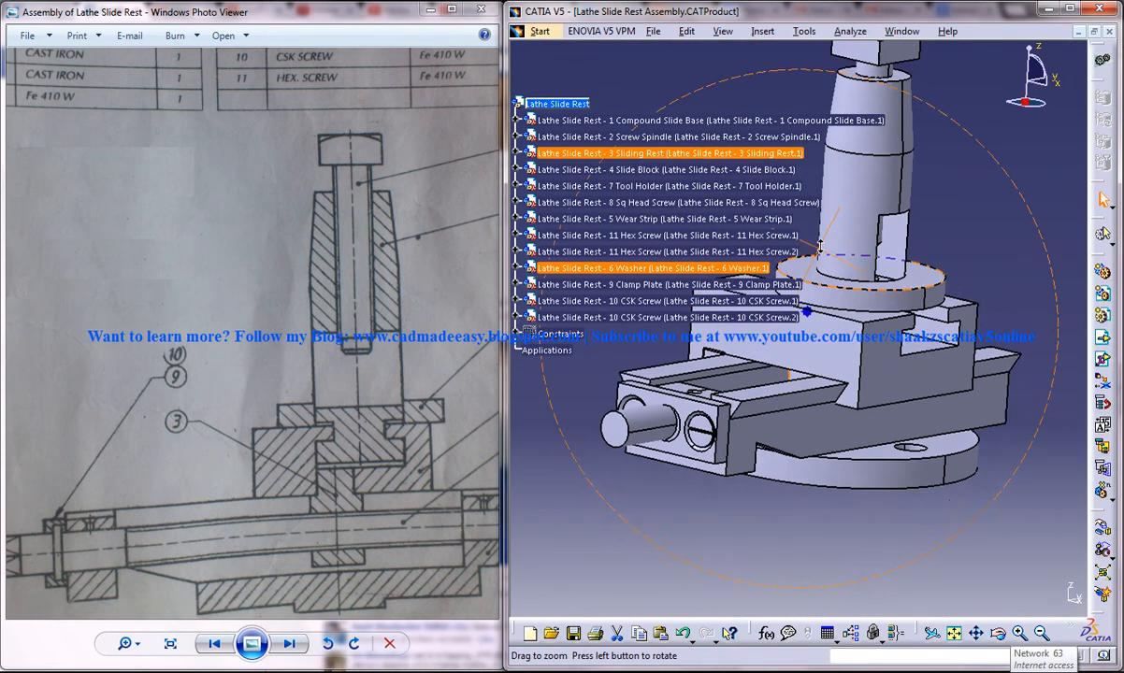
left_click_drag(823, 243, 888, 356)
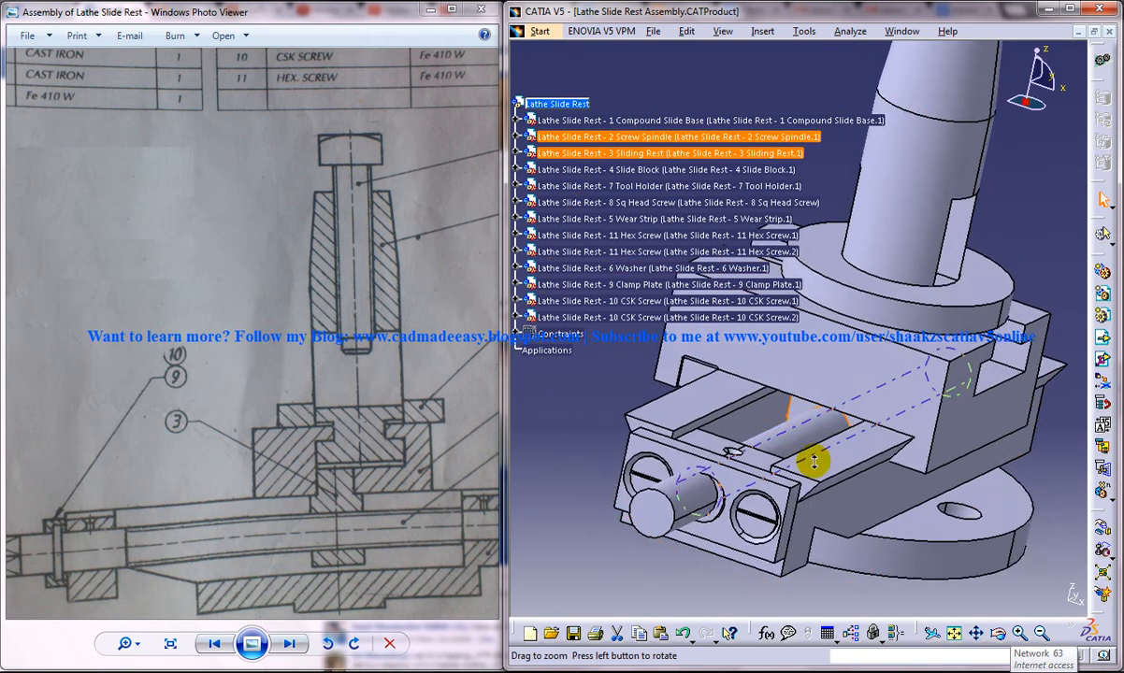
left_click(603, 30)
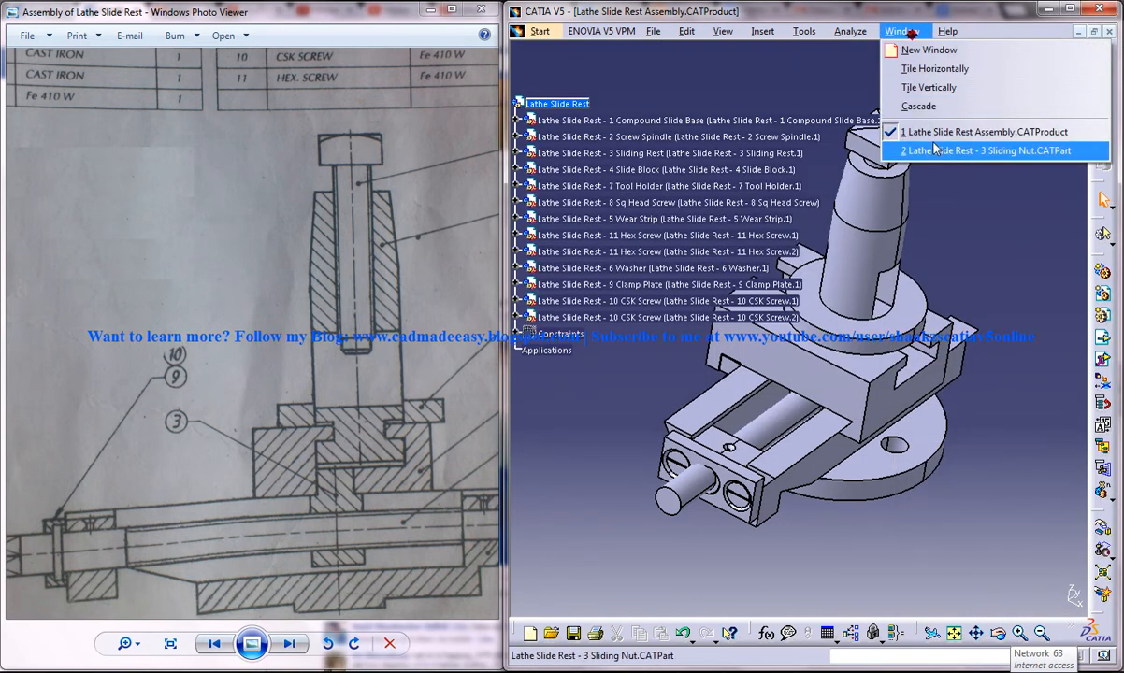
- Start a new Part Design part named 'Lathe Slide Rest - 3 Sliding Nut'
left_click(539, 30)
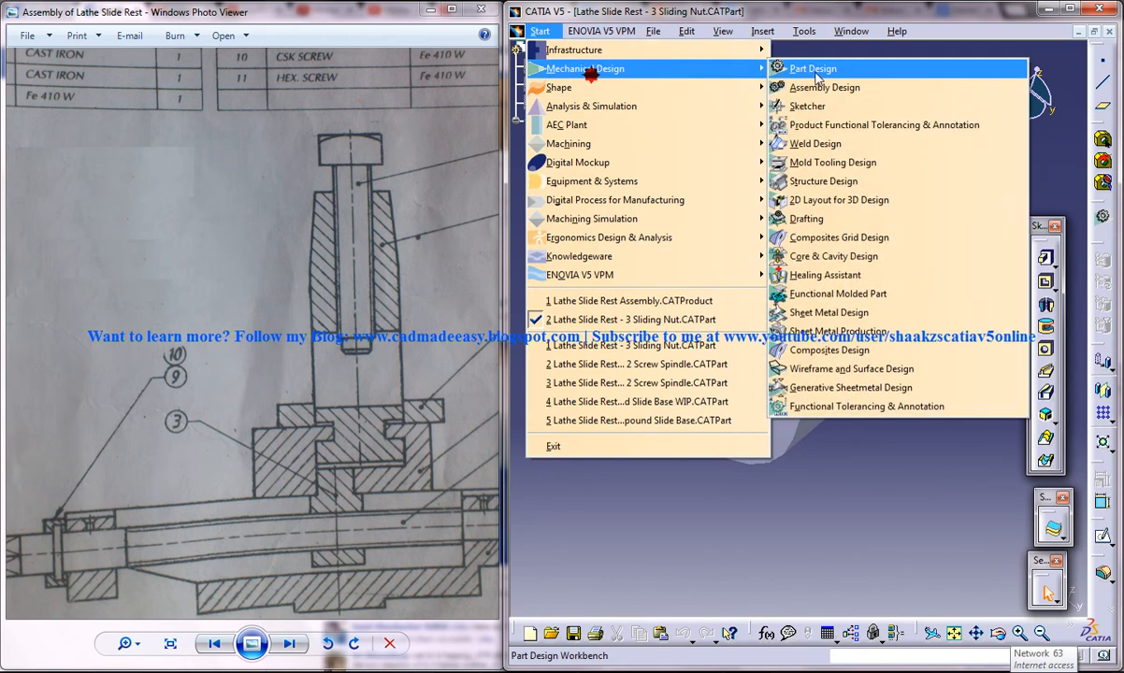
left_click(812, 68)
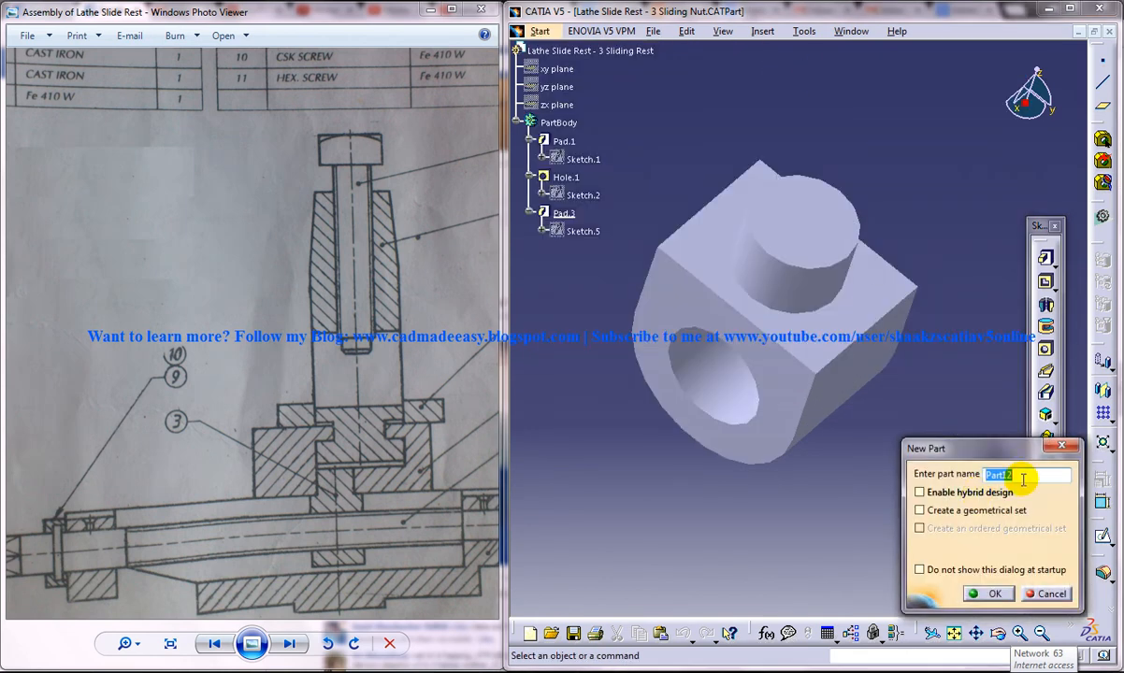
type("Compound")
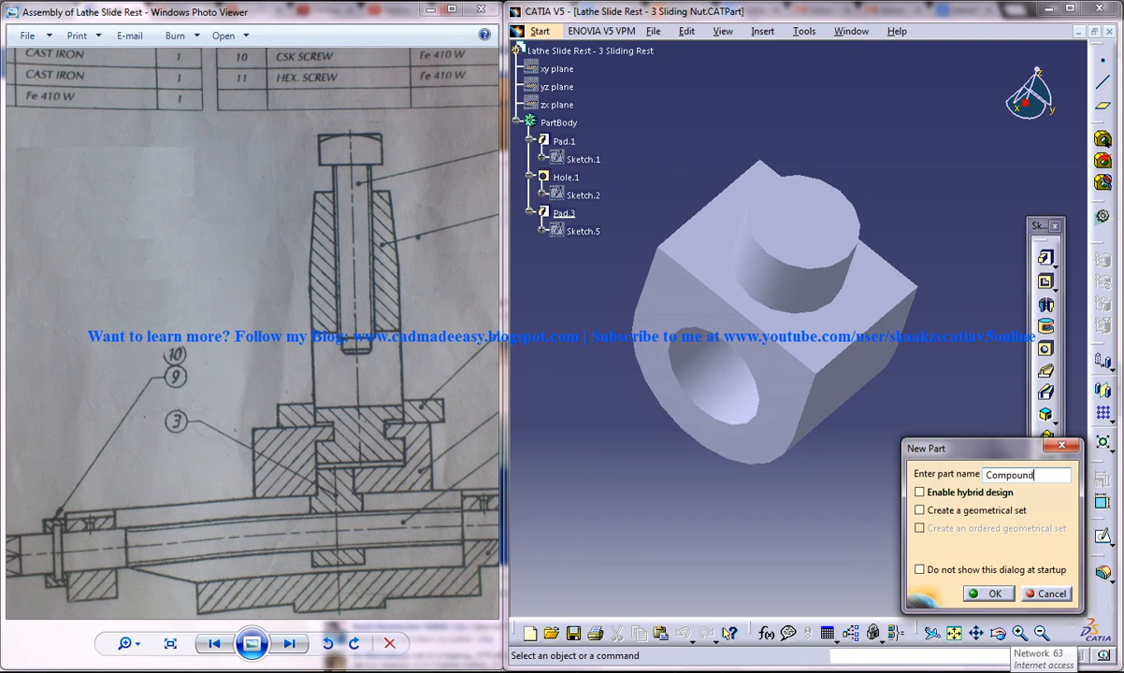
type("Slide Base")
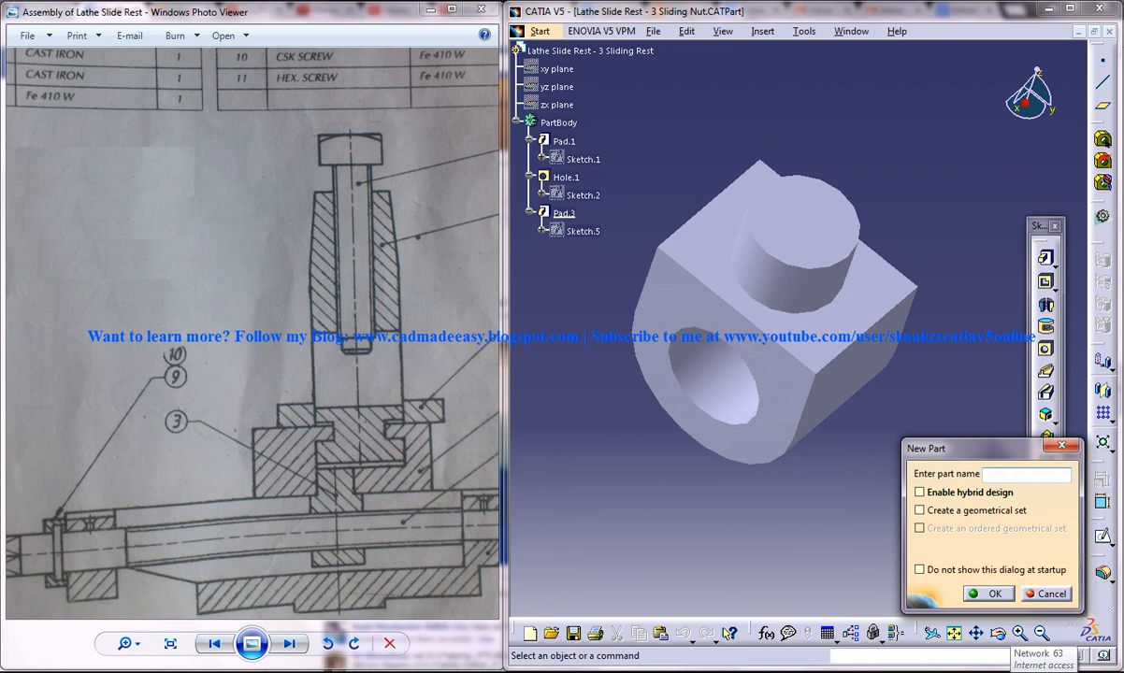
type("Lathe Slide Rest - 3")
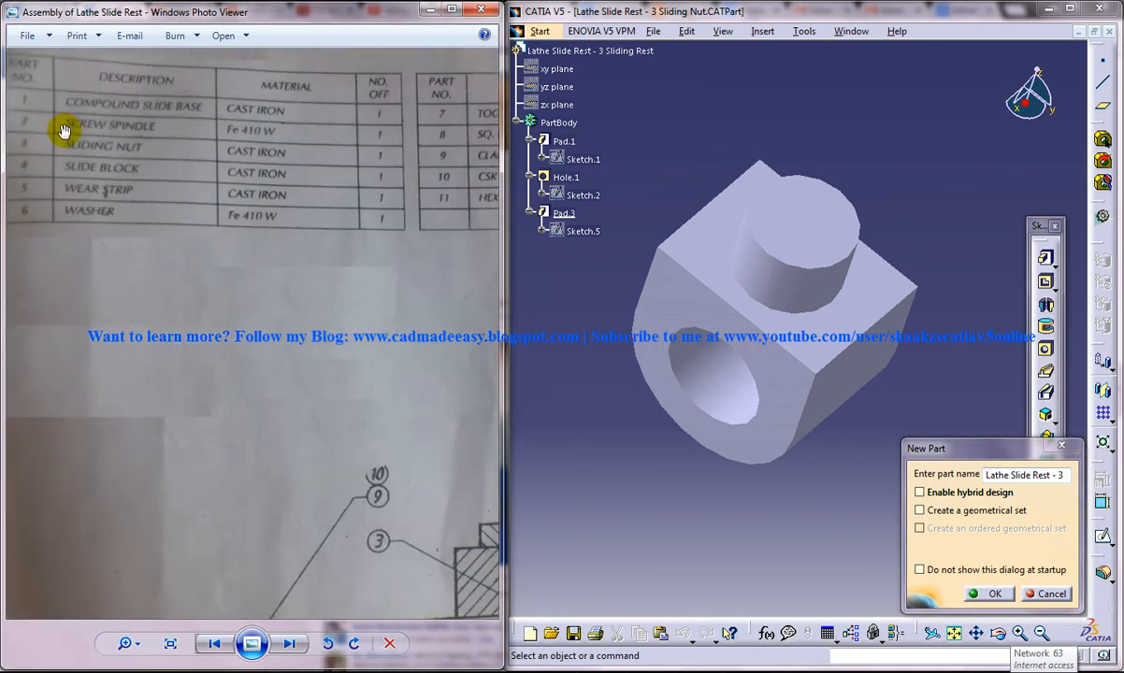
mouse_move(210, 152)
type(" Sliding")
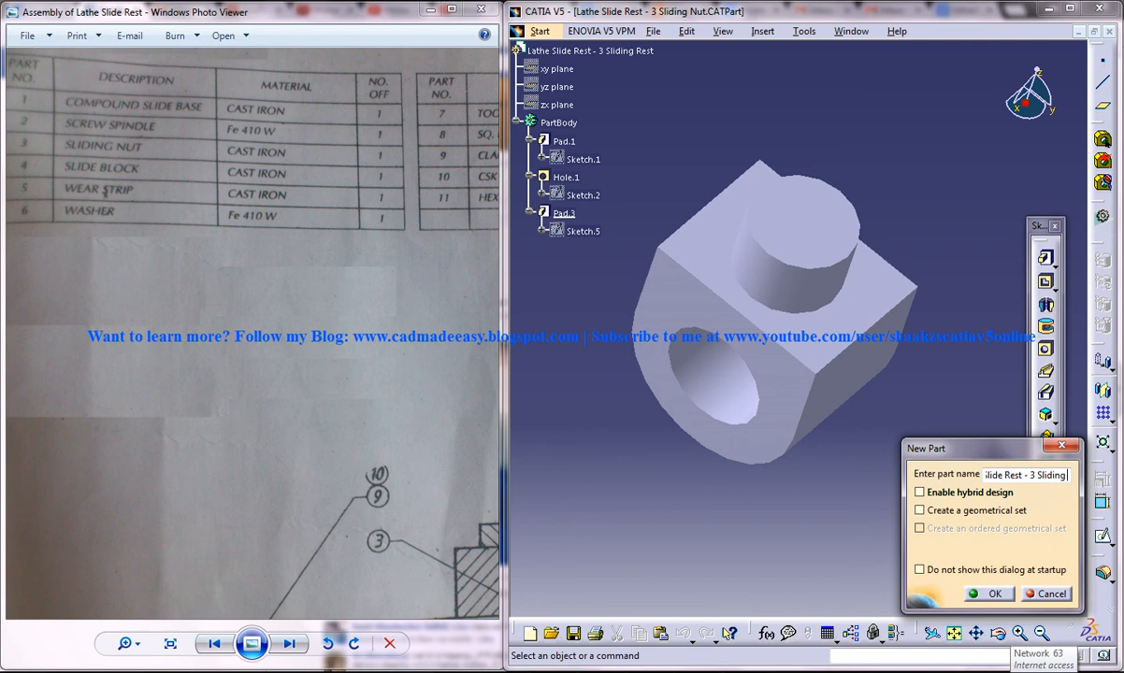
left_click(987, 595)
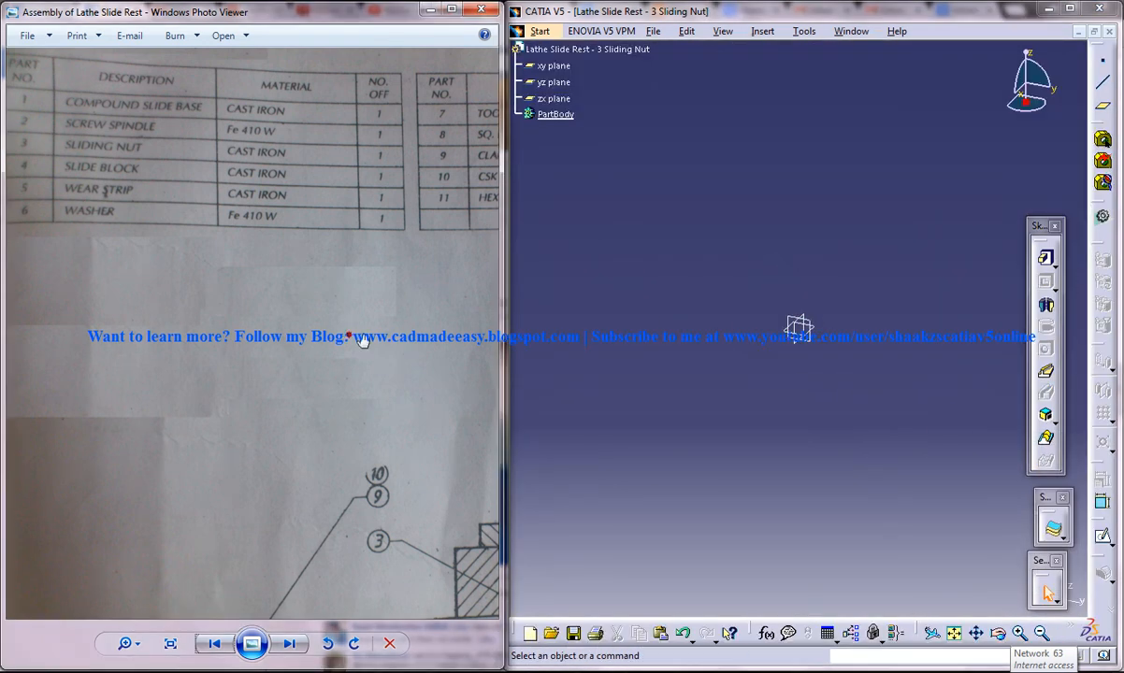
- Show the 'All Parts of Lathe Slide Rest' drawing to view the sliding nut, part 3
left_click(288, 644)
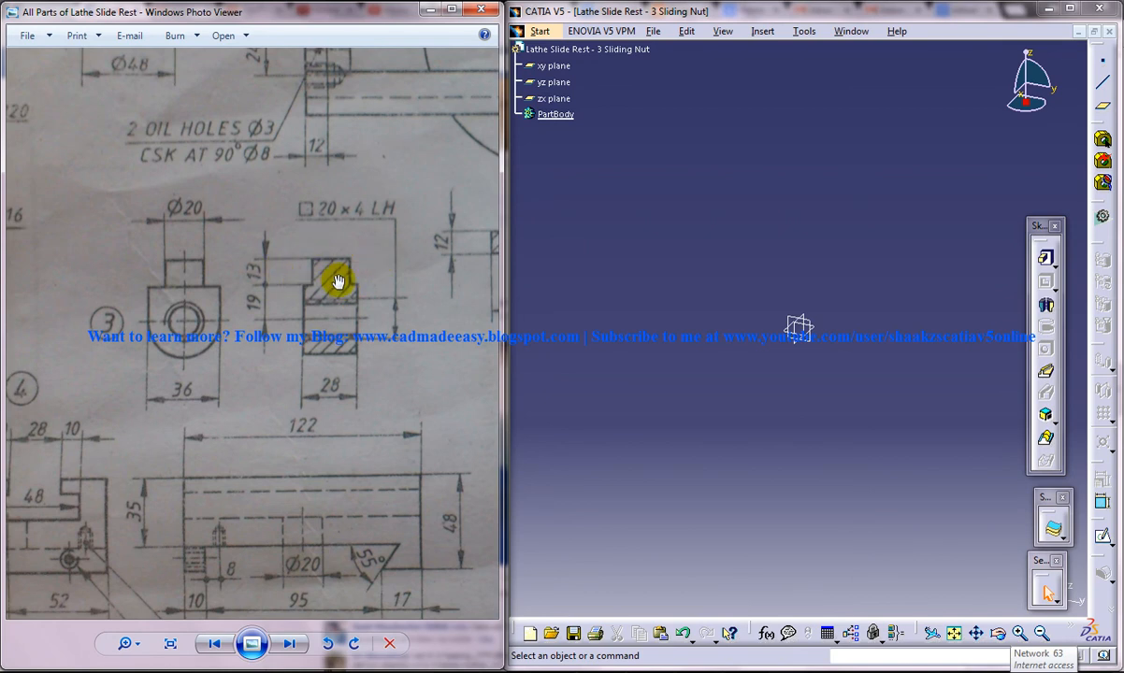
mouse_move(200, 235)
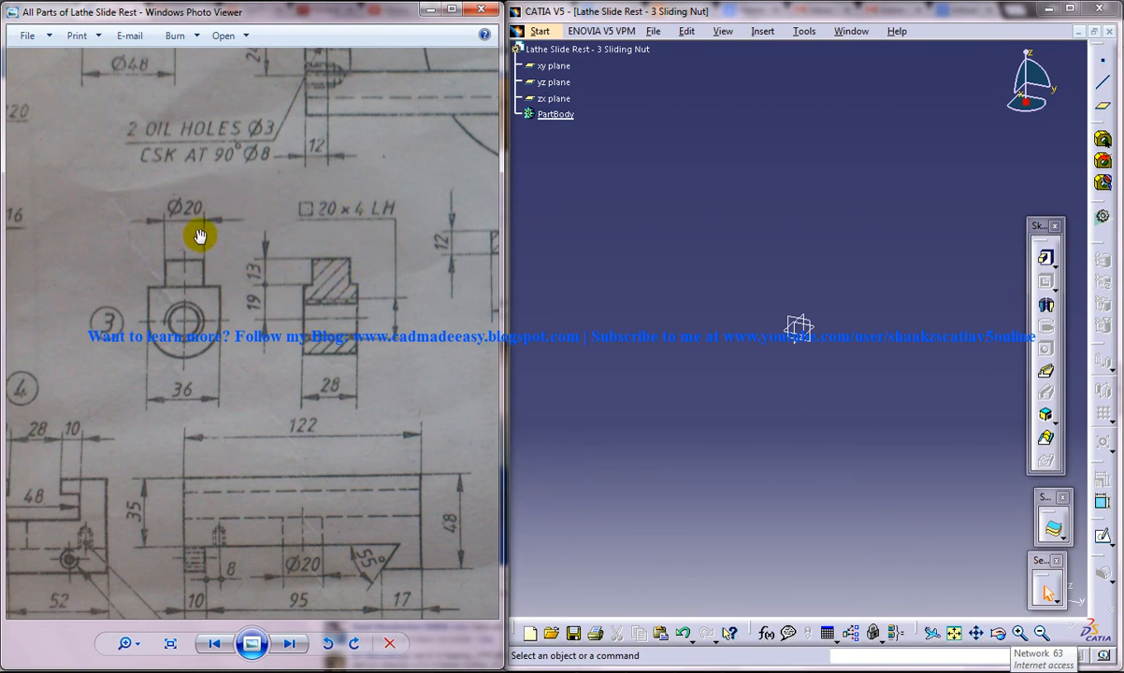
mouse_move(419, 236)
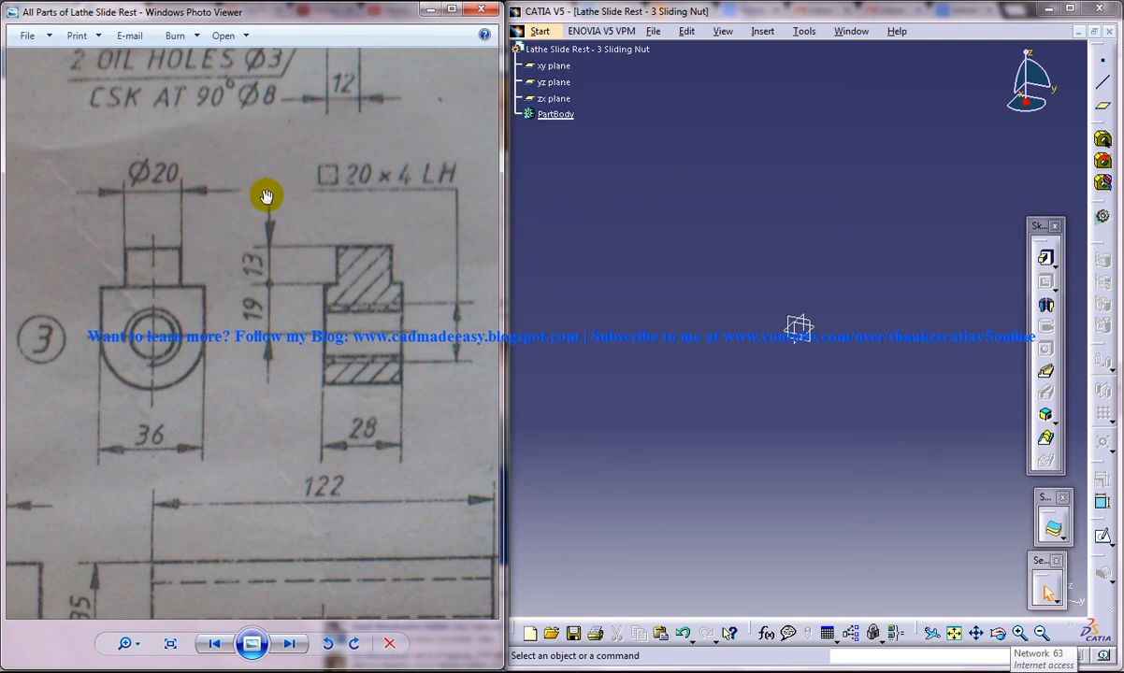
mouse_move(240, 258)
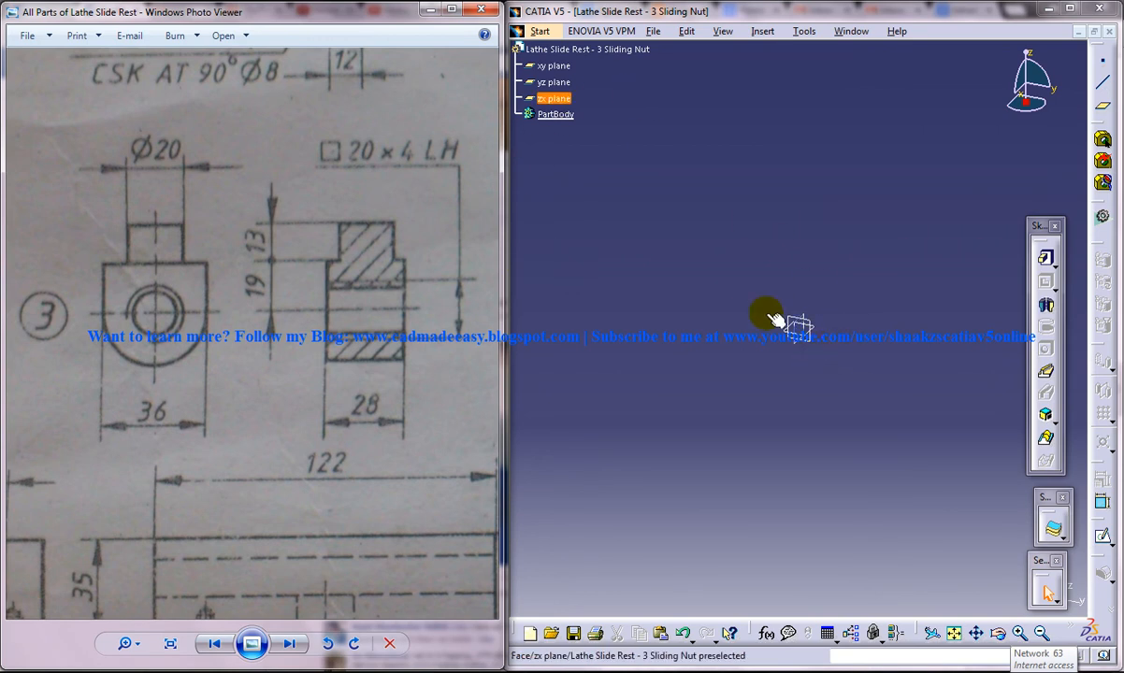
- Sketch on the zx plane a U profile with an arc bottom, trimmed, with symmetric vertical sides
left_click(554, 82)
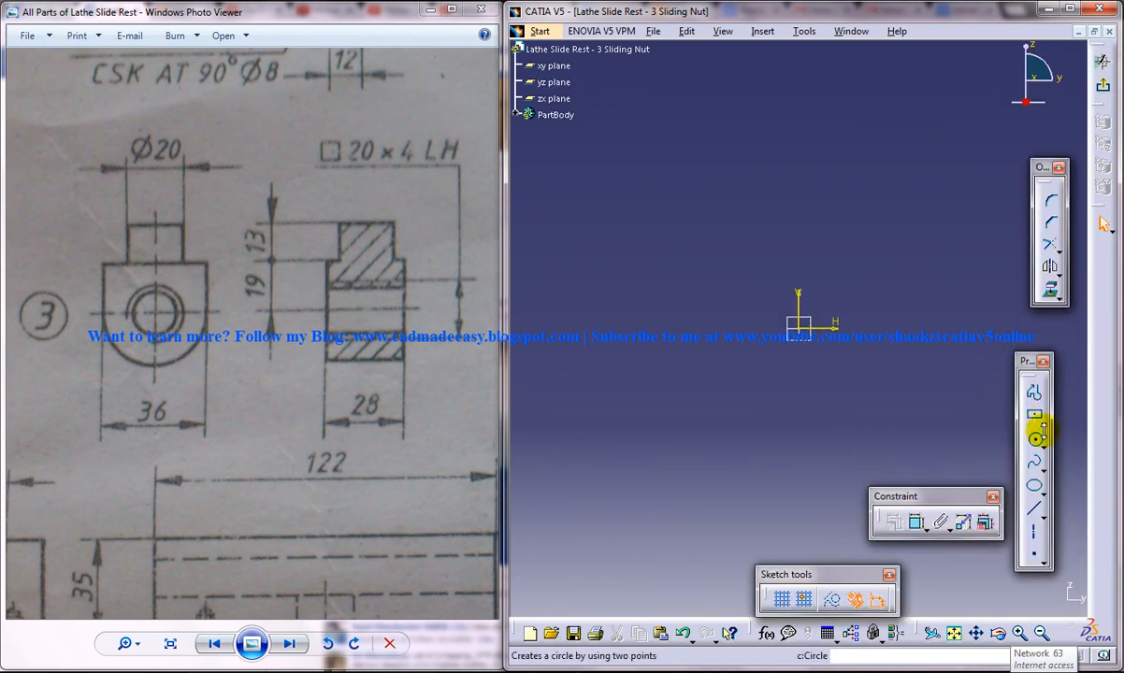
left_click(1040, 432)
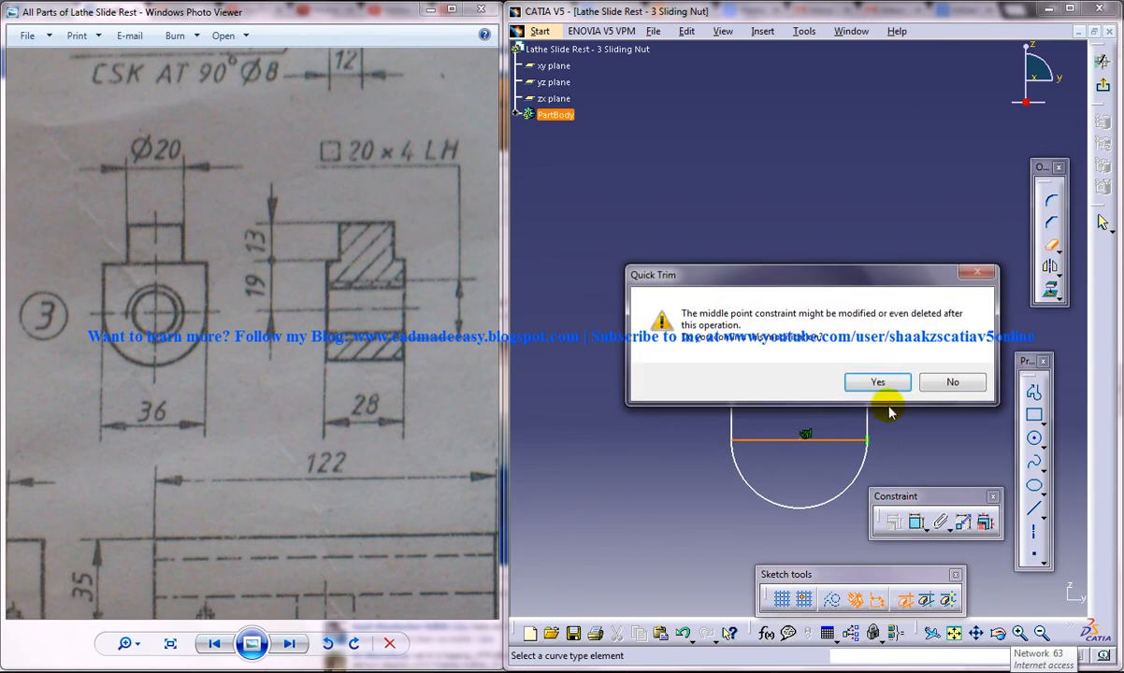
left_click(875, 381)
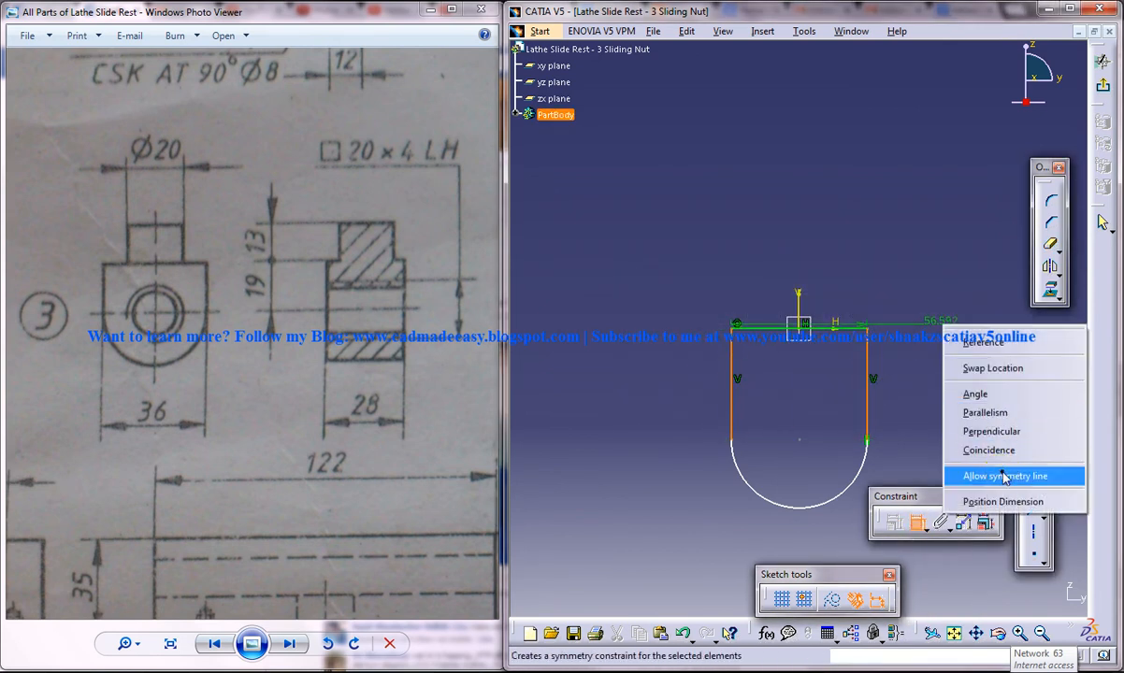
left_click(1002, 477)
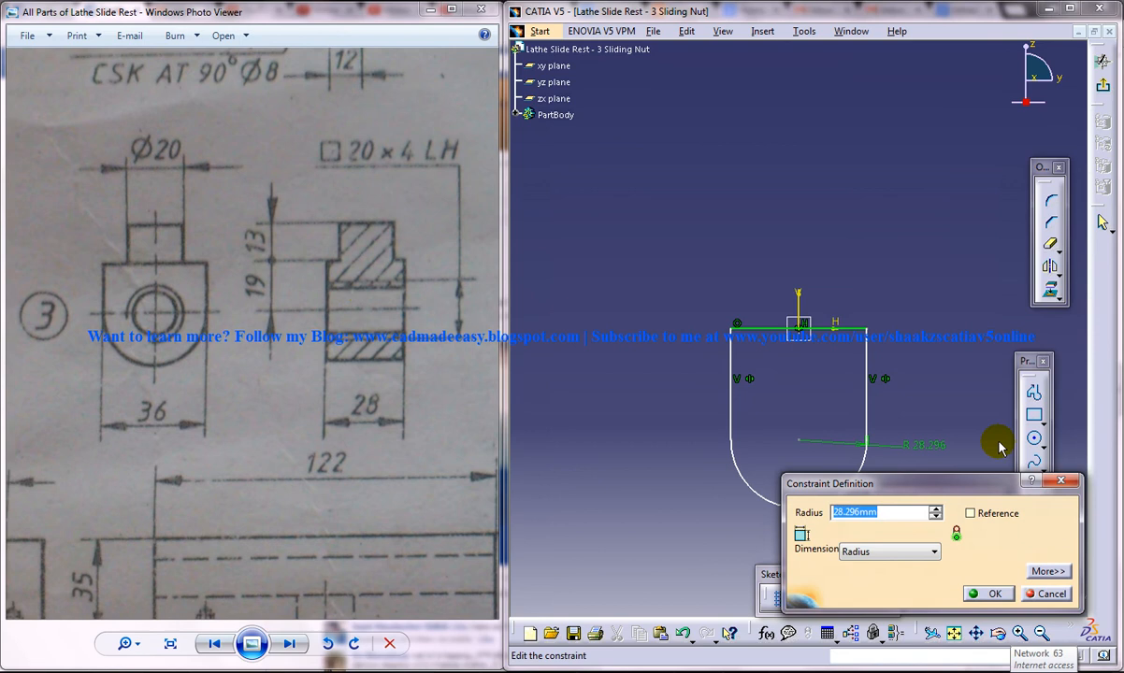
mouse_move(838, 616)
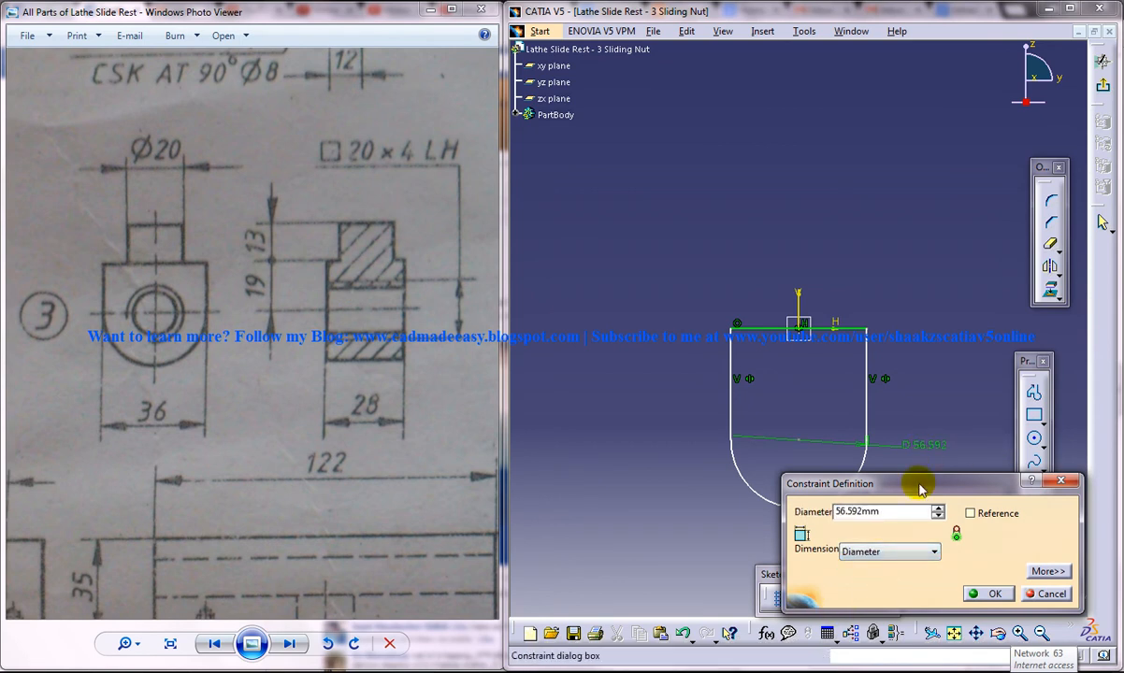
- Constrain the bottom arc to a 36 mm diameter and adjust the dimension's options
type("36")
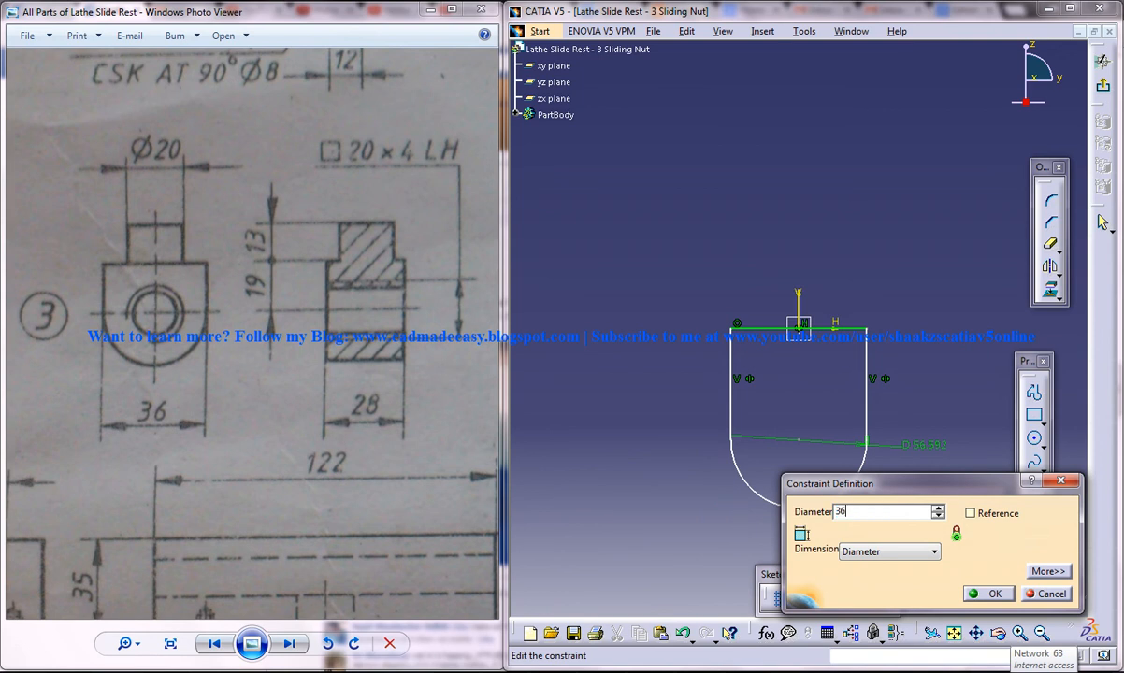
left_click(988, 593)
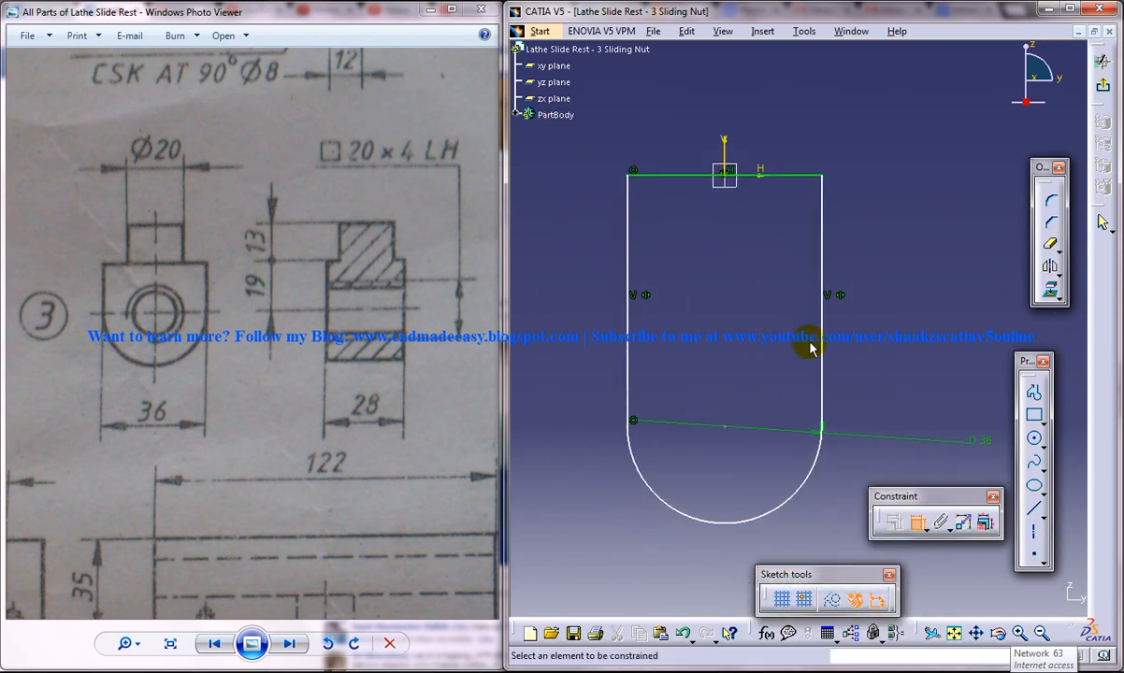
mouse_move(954, 234)
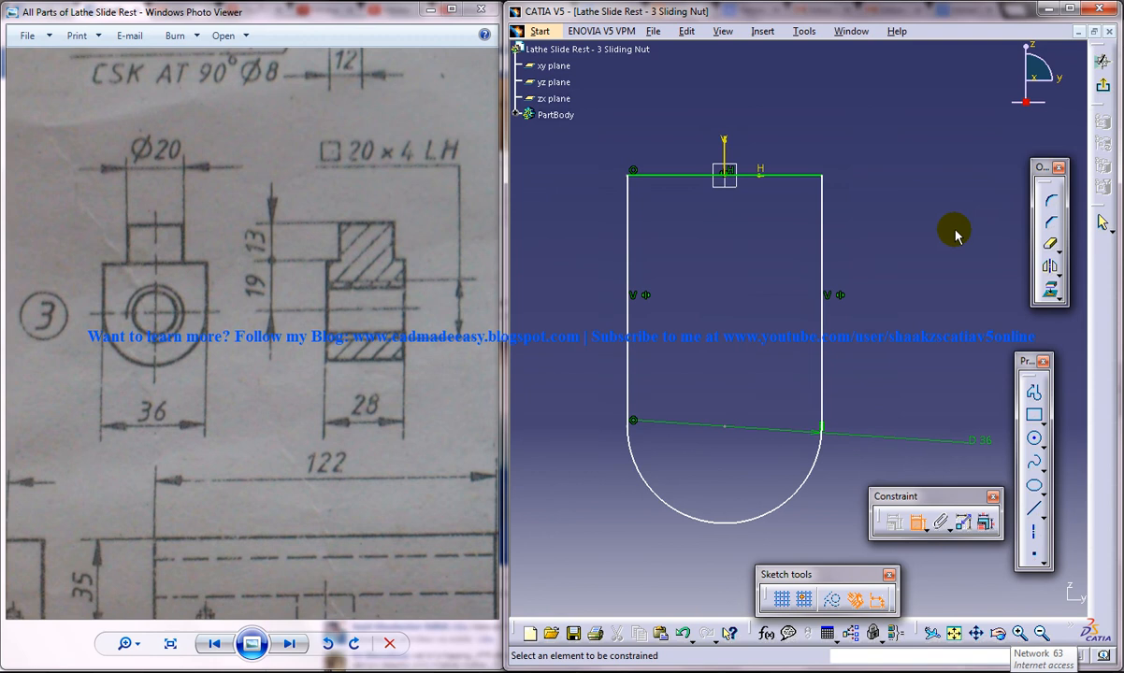
mouse_move(288, 299)
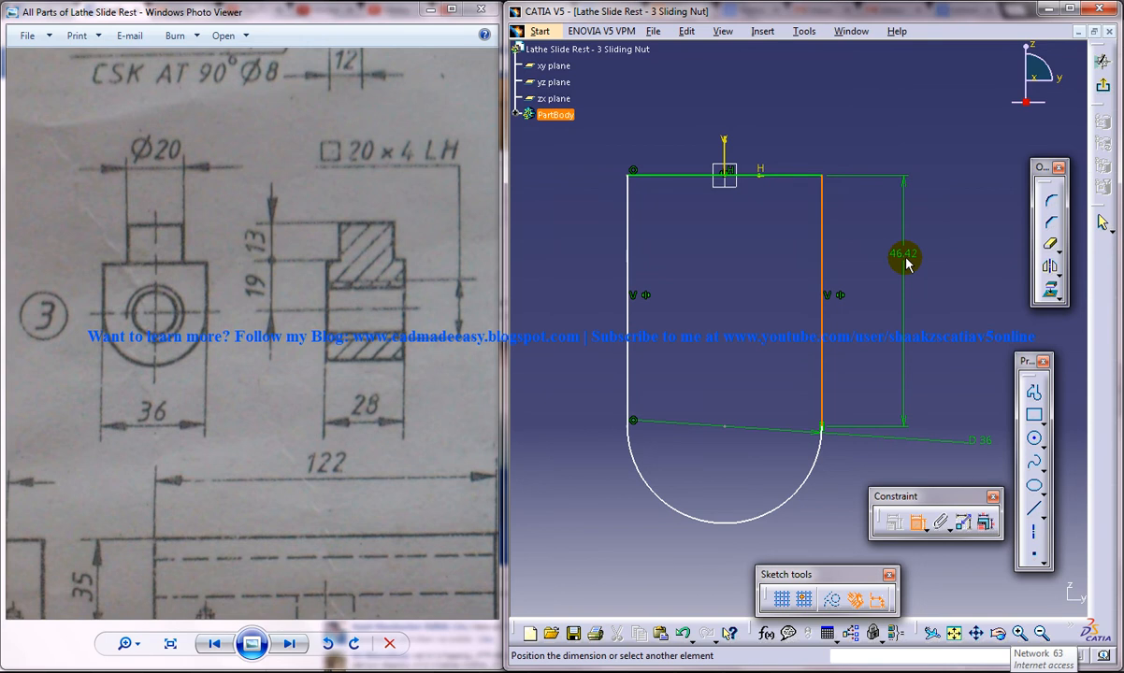
right_click(904, 254)
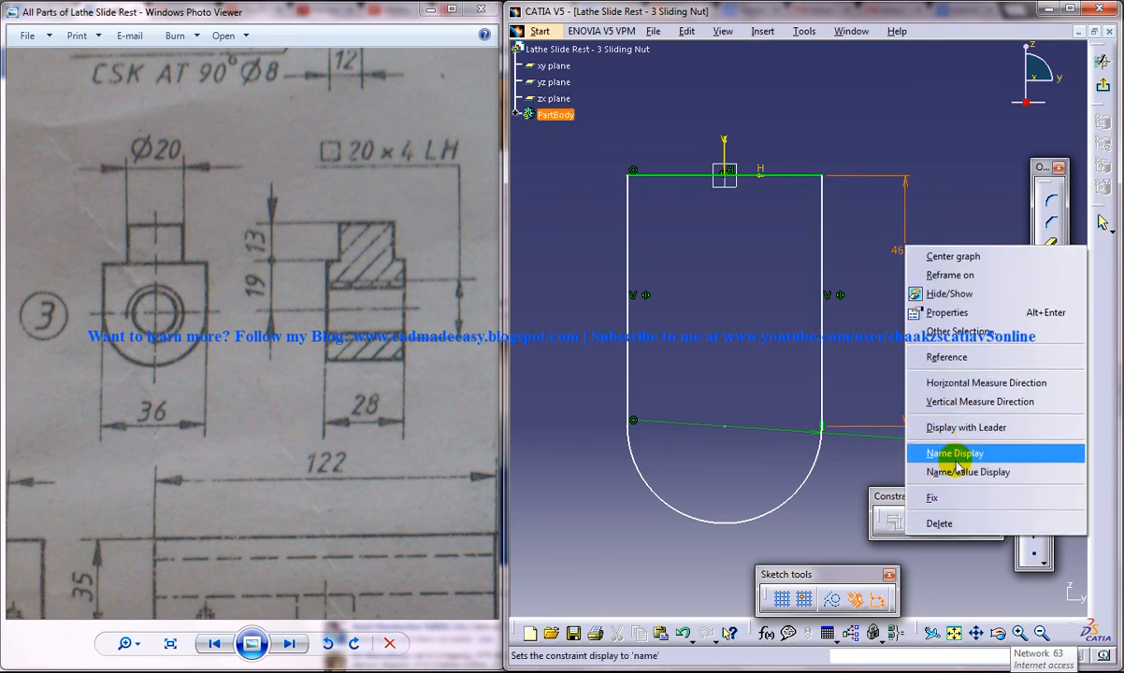
mouse_move(952, 498)
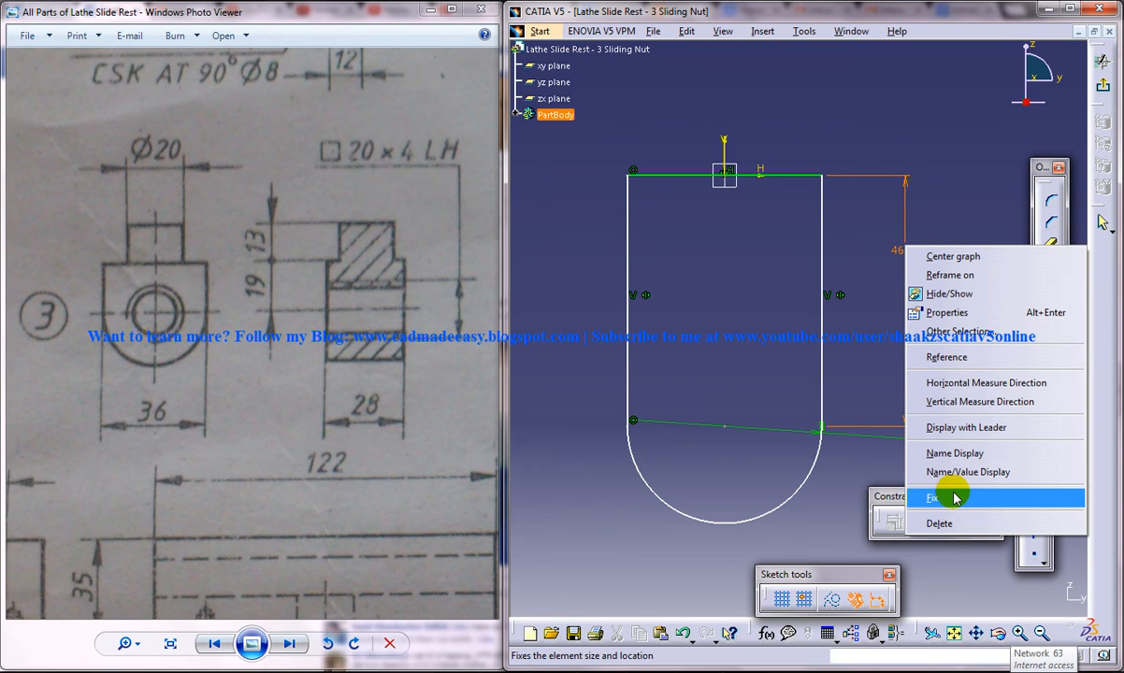
mouse_move(952, 501)
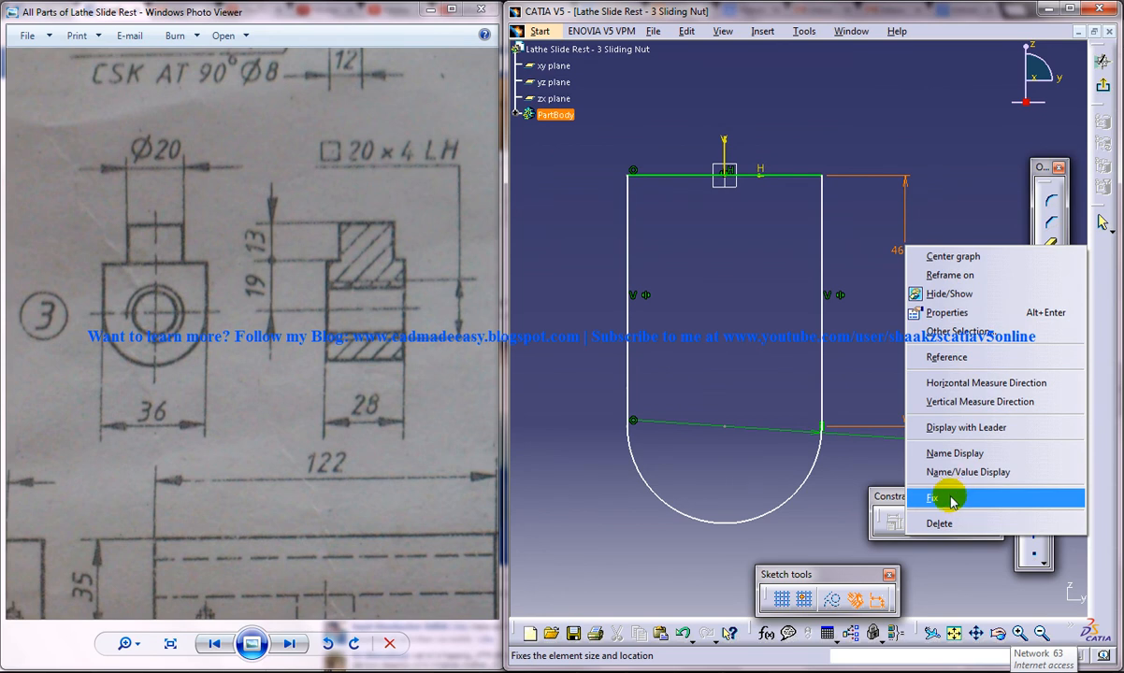
left_click(952, 498)
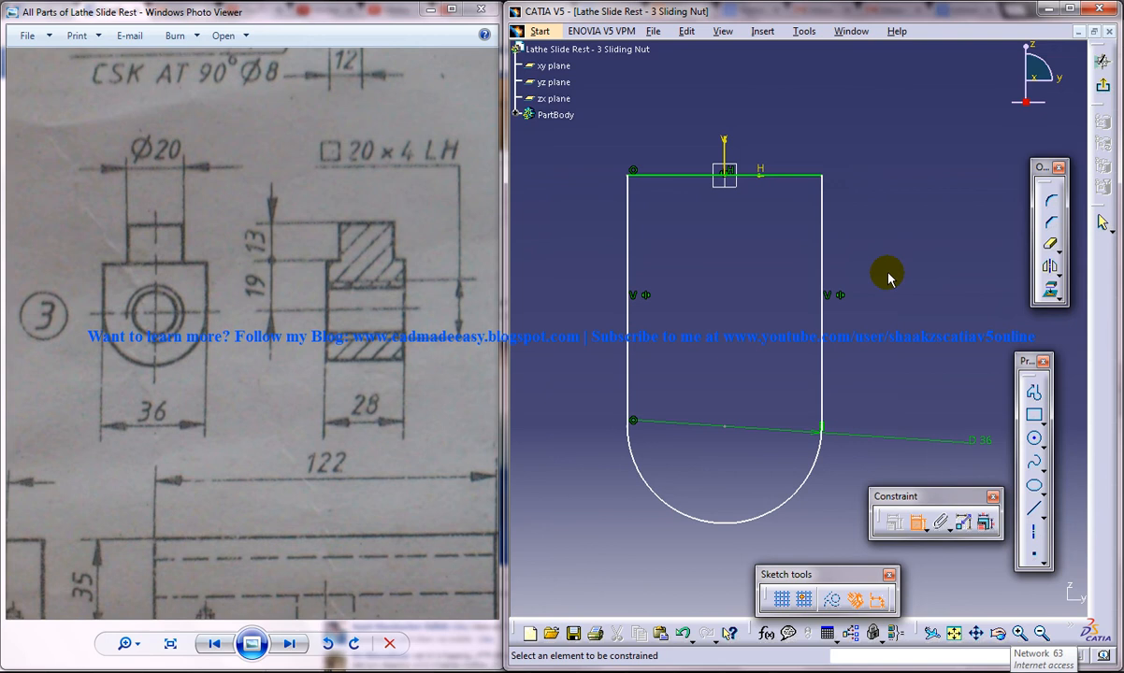
mouse_move(746, 325)
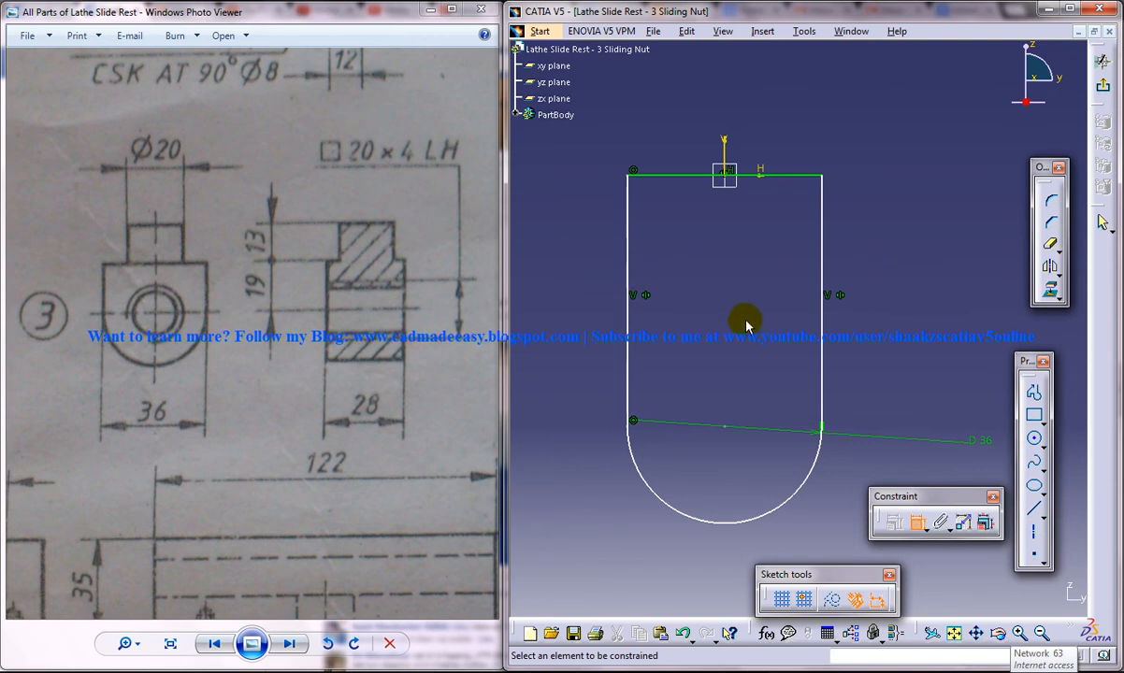
mouse_move(354, 303)
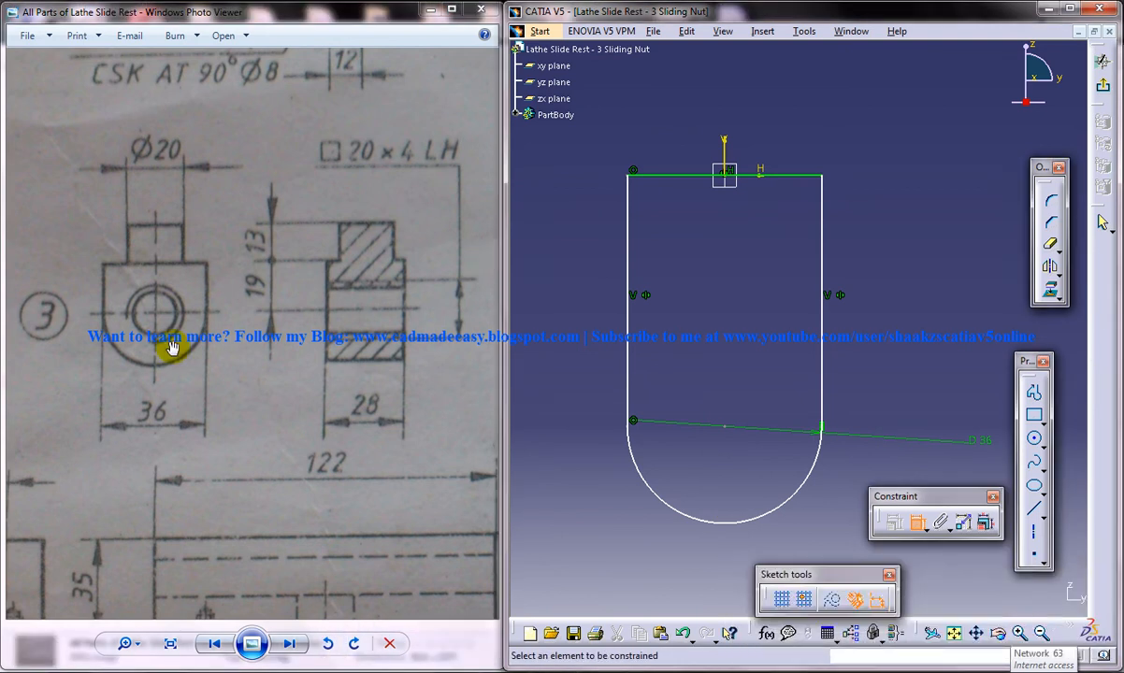
mouse_move(385, 313)
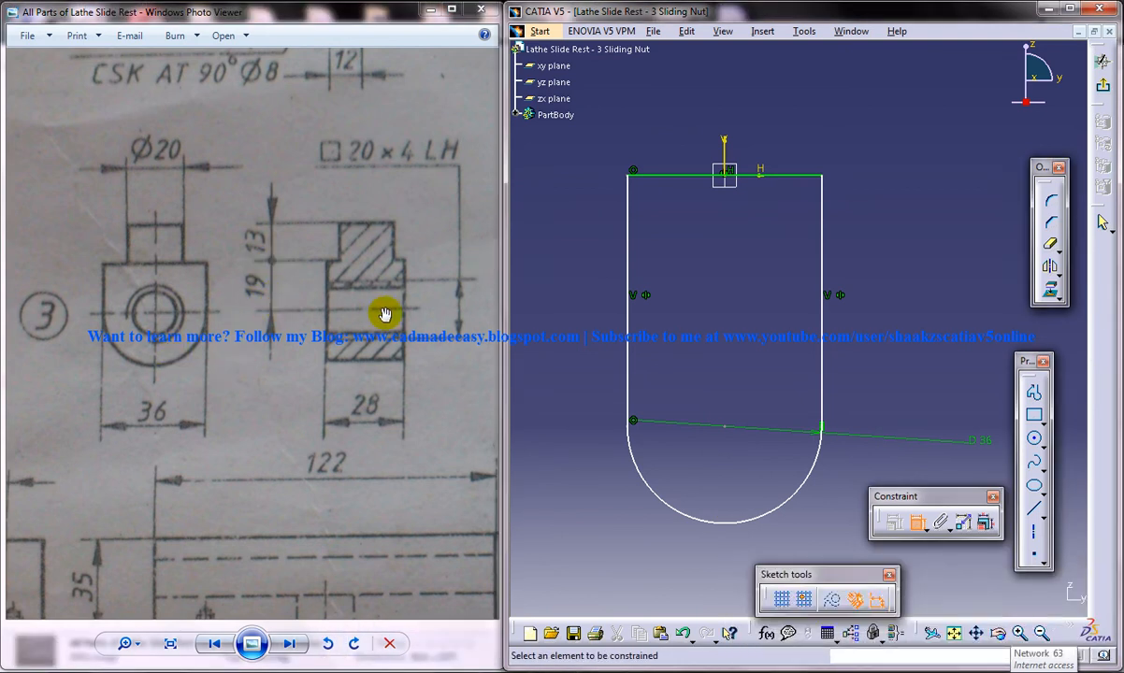
mouse_move(157, 314)
type("19")
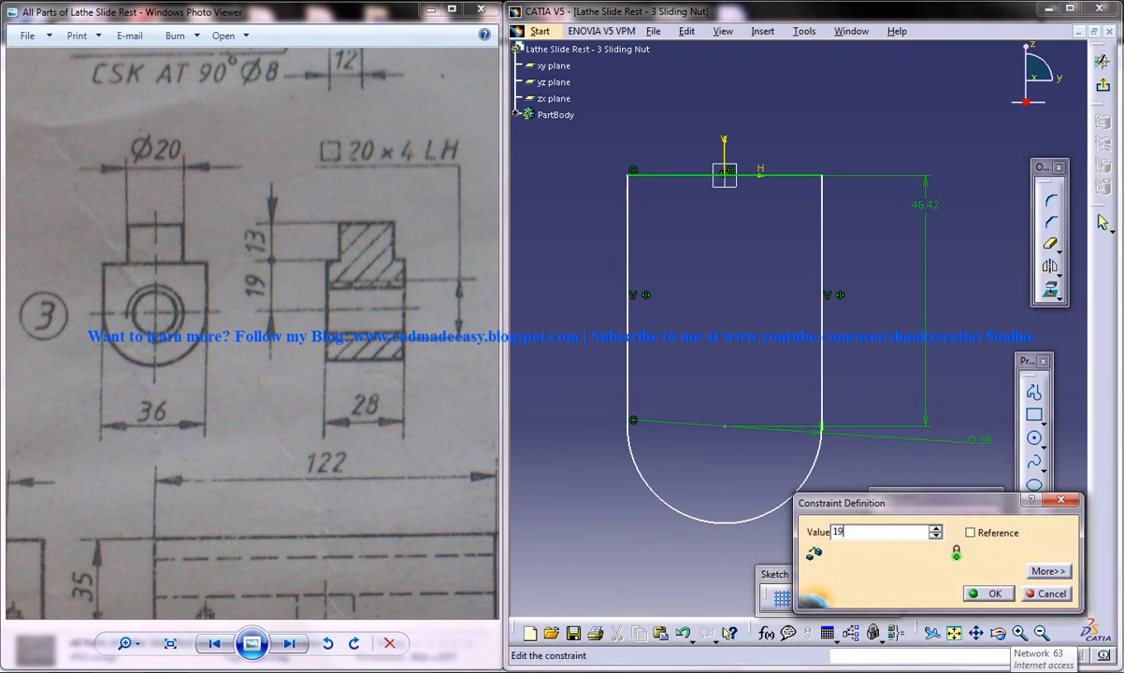
- Dimension the side line height and the bottom arc's lower point to the drawing values
left_click(987, 595)
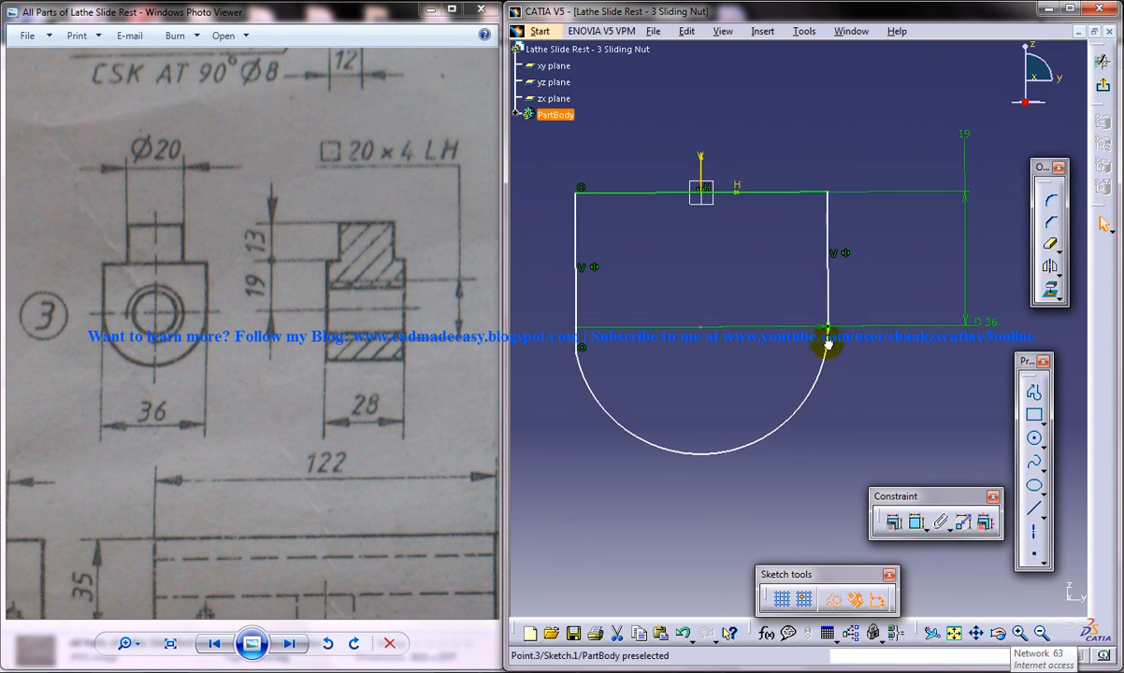
left_click(904, 522)
type("19")
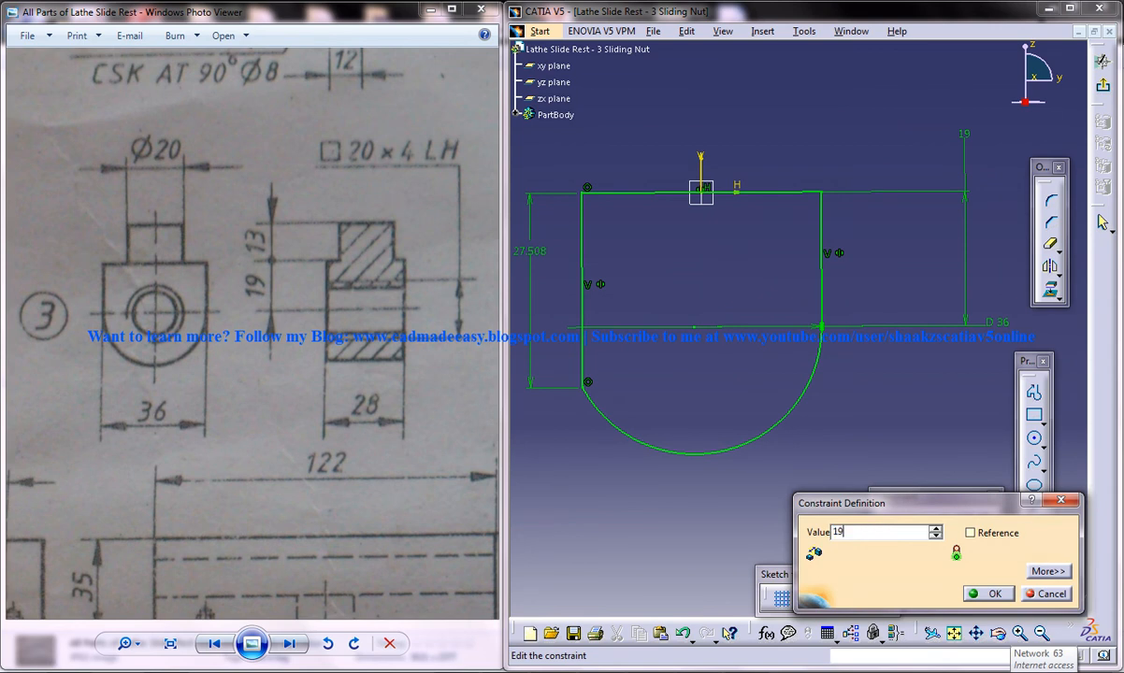
left_click(988, 593)
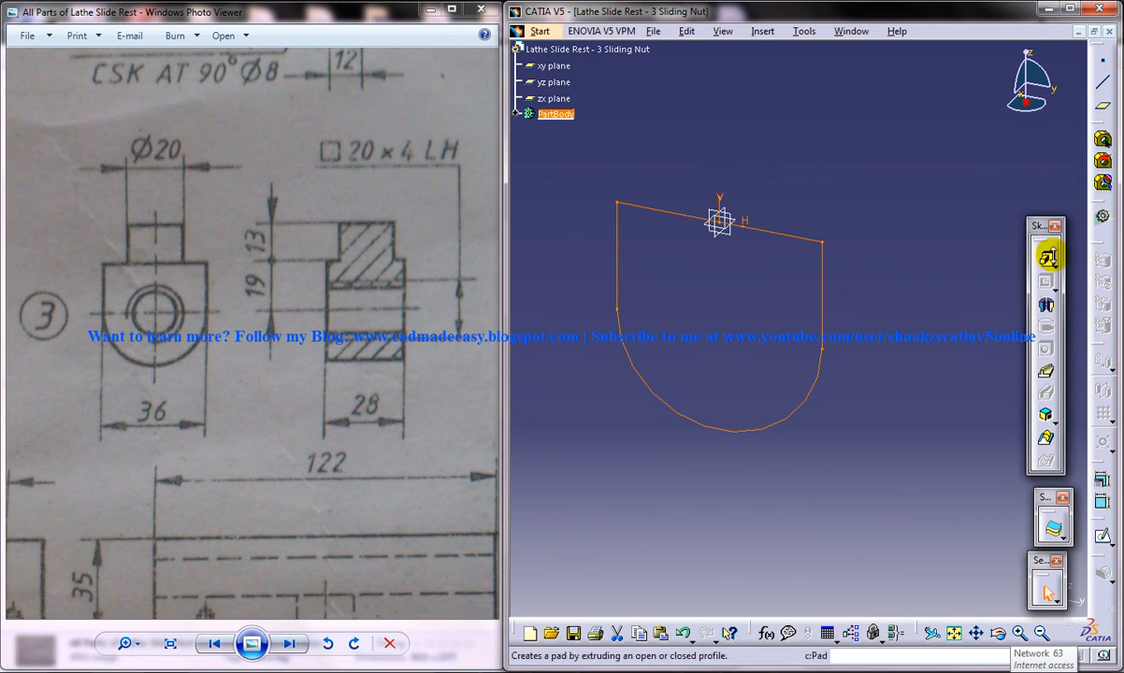
- Pad the profile into a solid block with mirrored extent about the sketch plane
left_click(1047, 256)
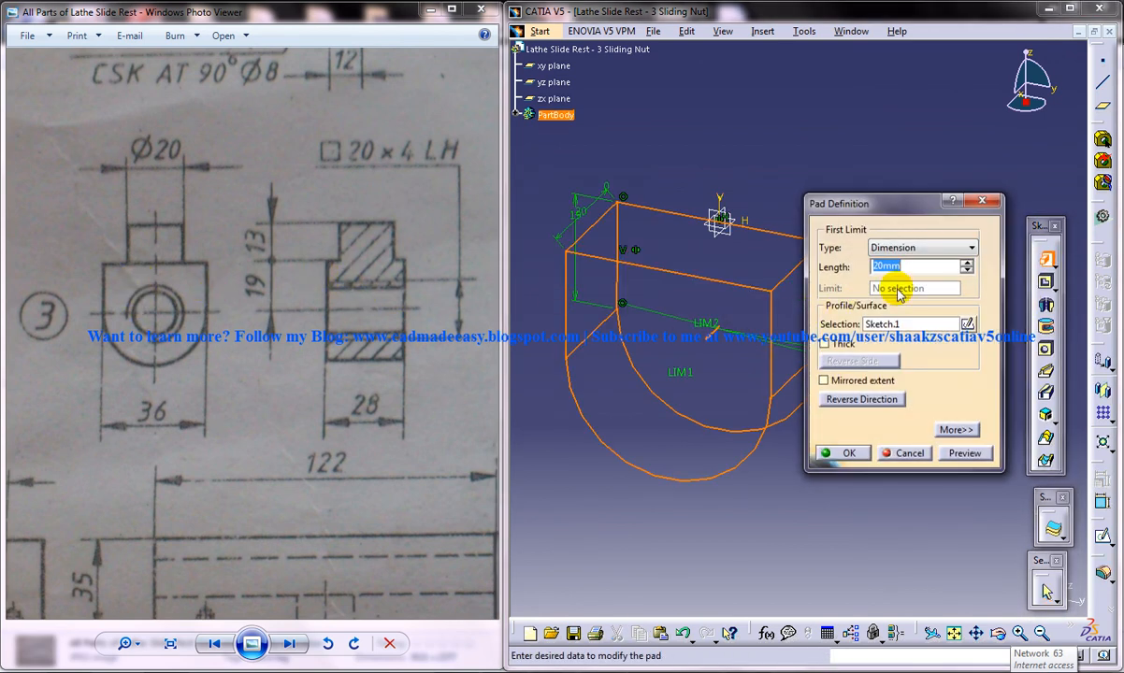
type("14")
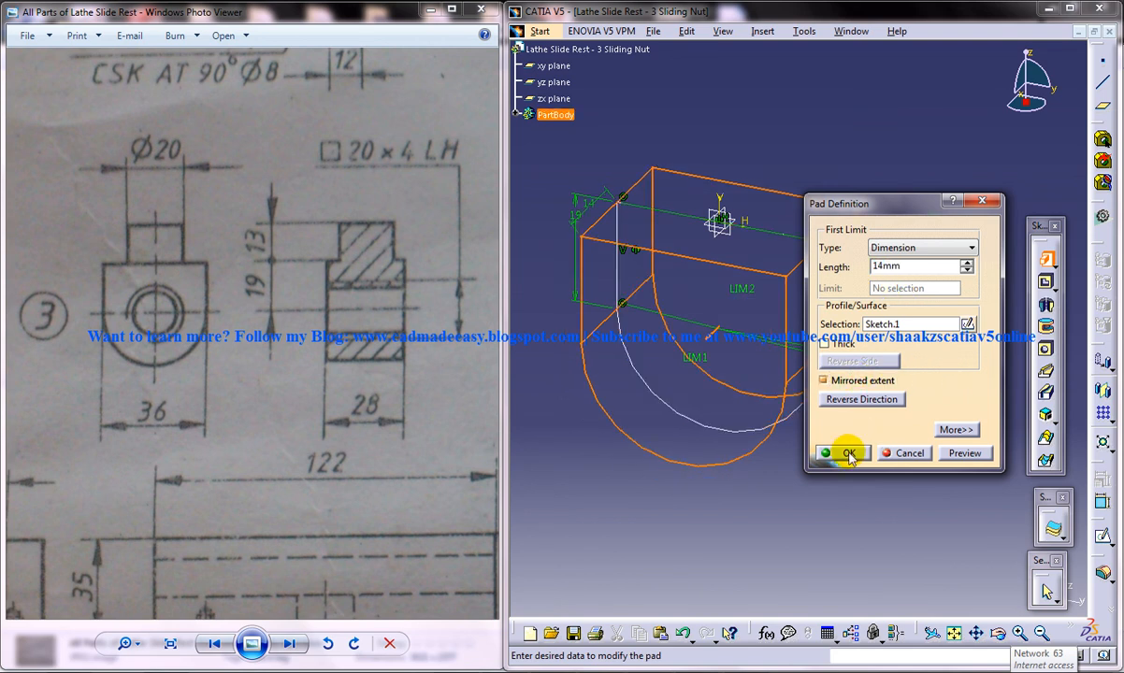
left_click(849, 454)
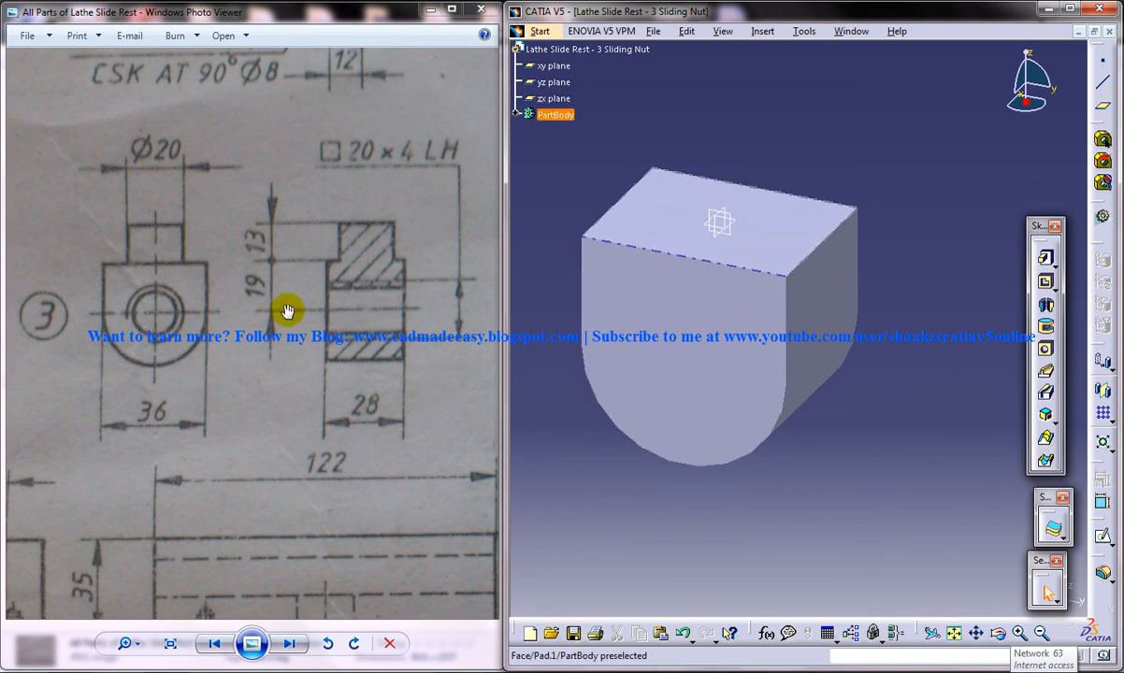
mouse_move(1102, 440)
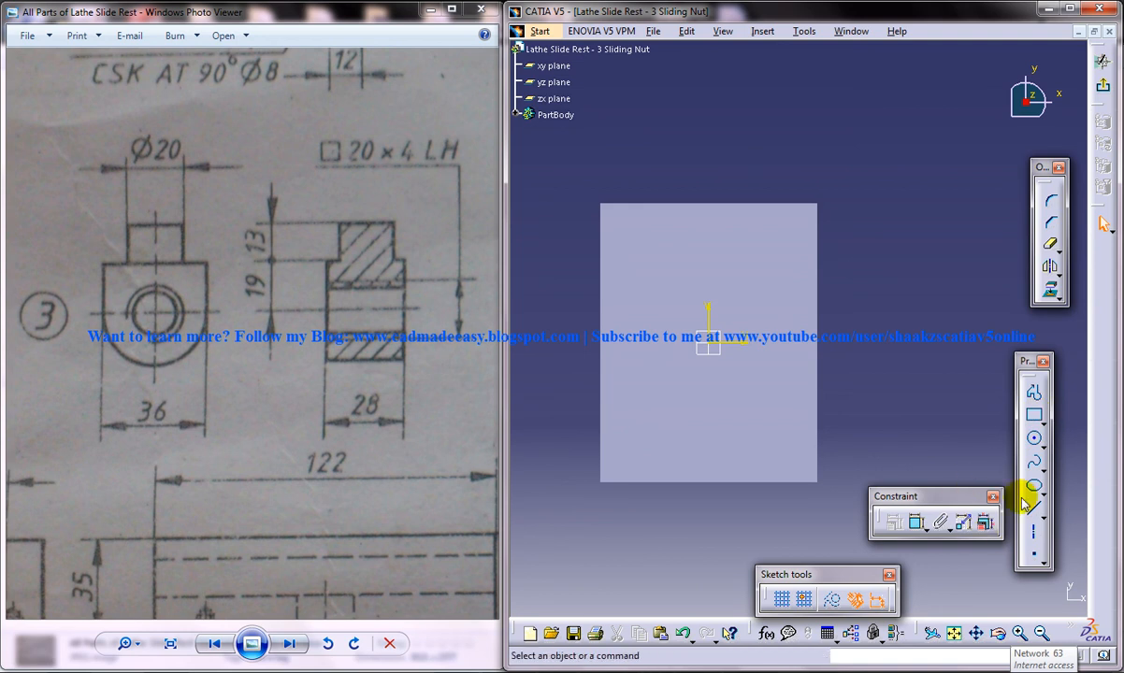
- Sketch a circle on the top face and pad it into a cylindrical boss
left_click(1036, 439)
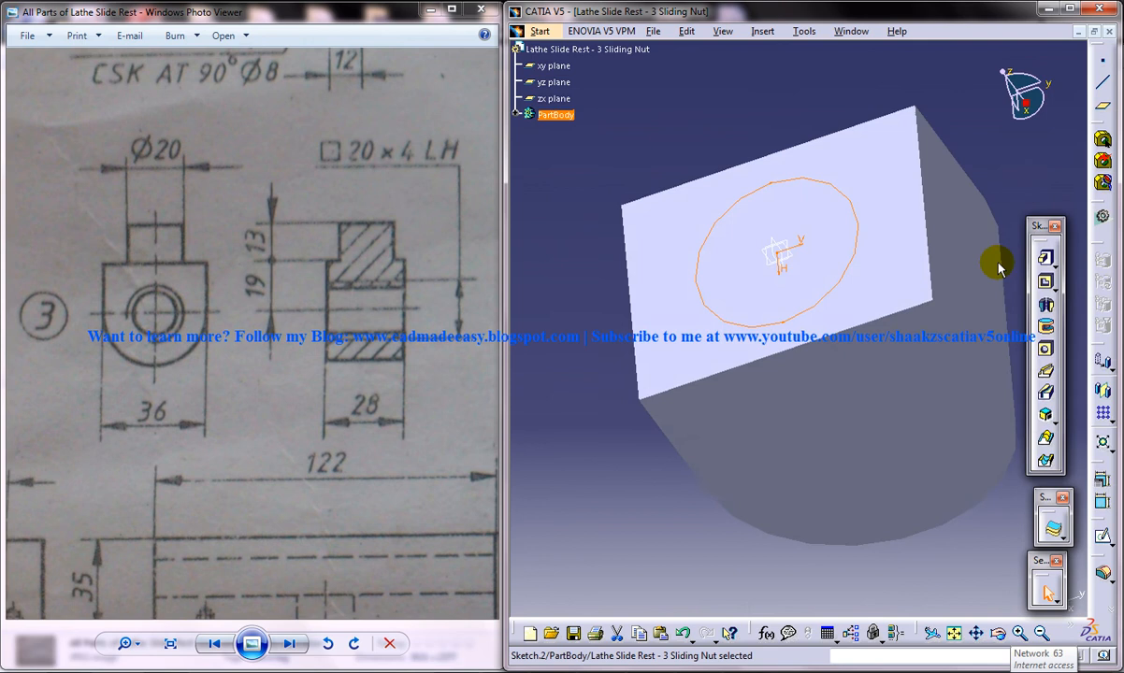
left_click(1043, 255)
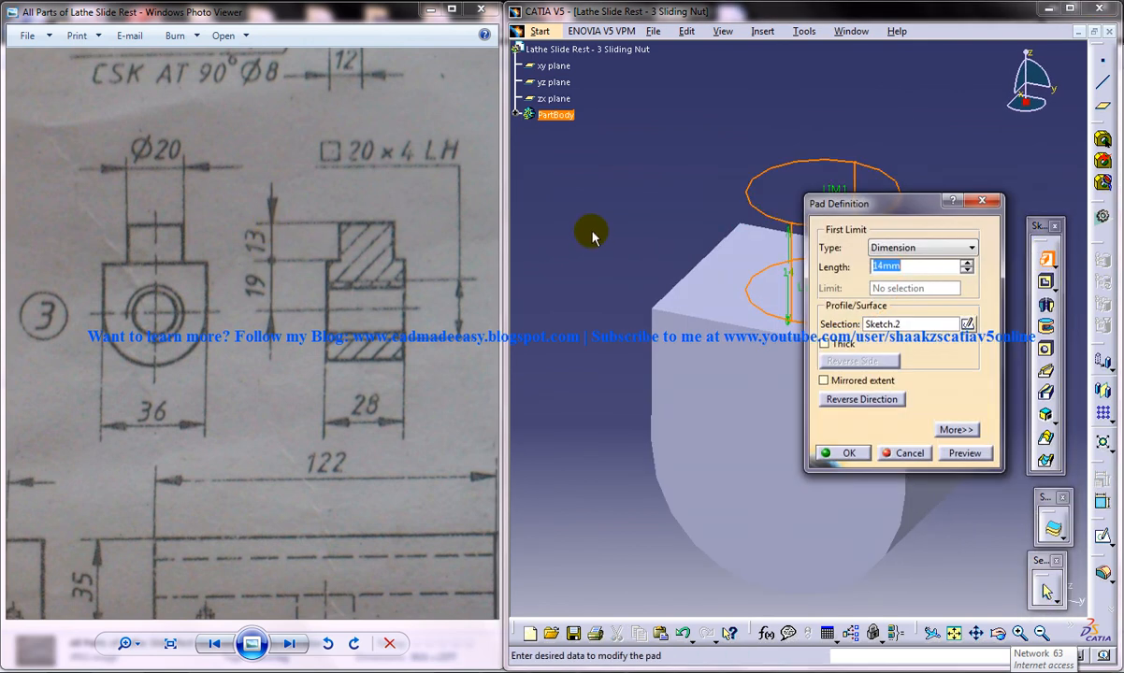
left_click(849, 452)
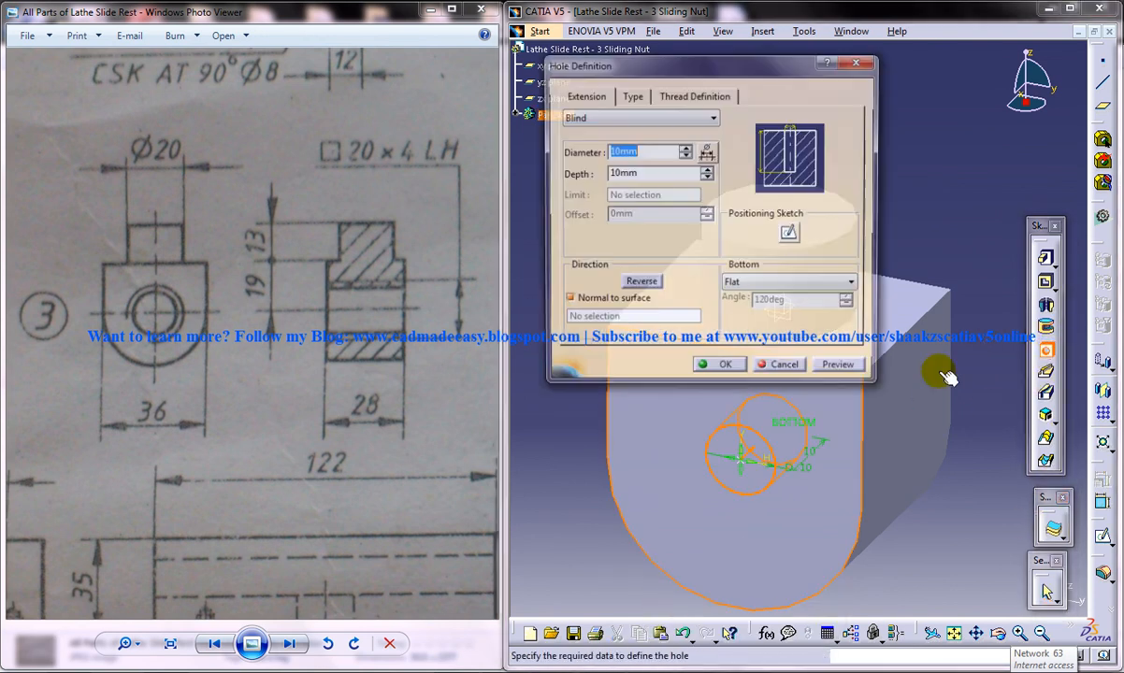
- Bore a 20 mm Up To Next hole through the block's rounded front face
left_click(779, 363)
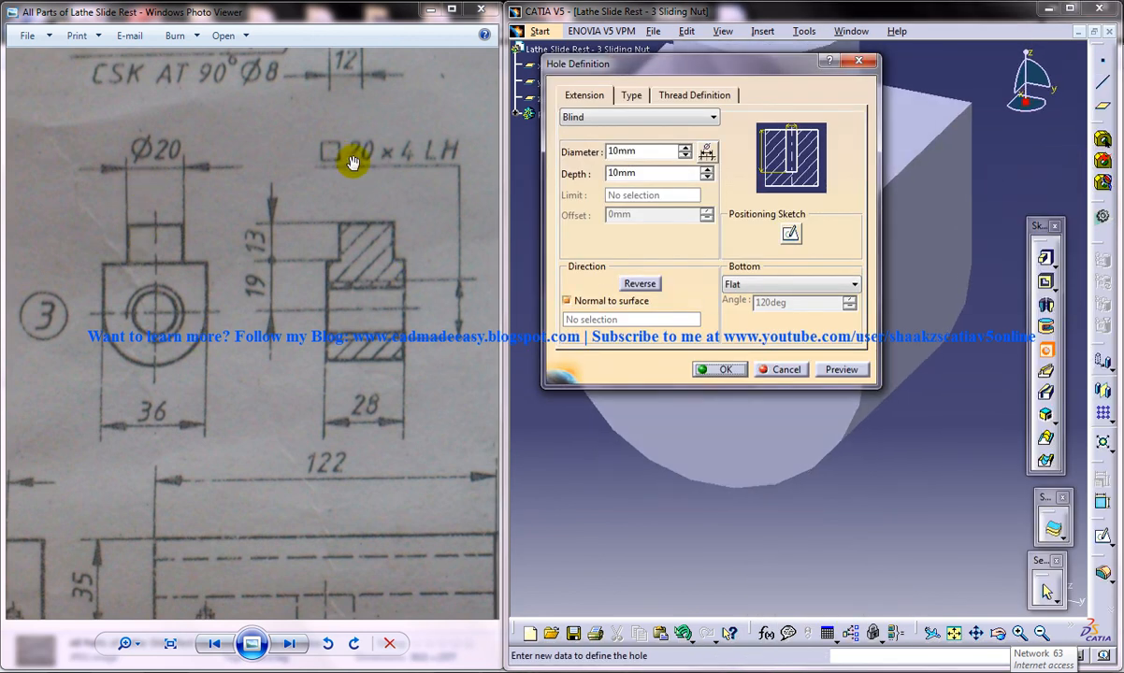
mouse_move(659, 127)
type("20")
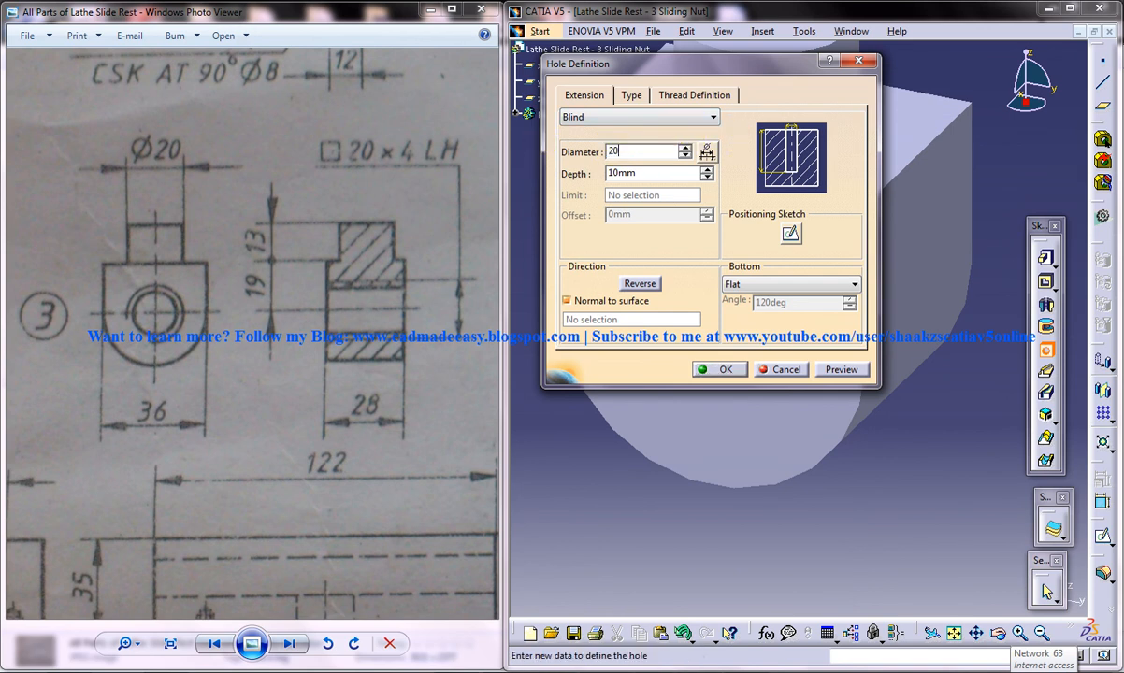
left_click(640, 116)
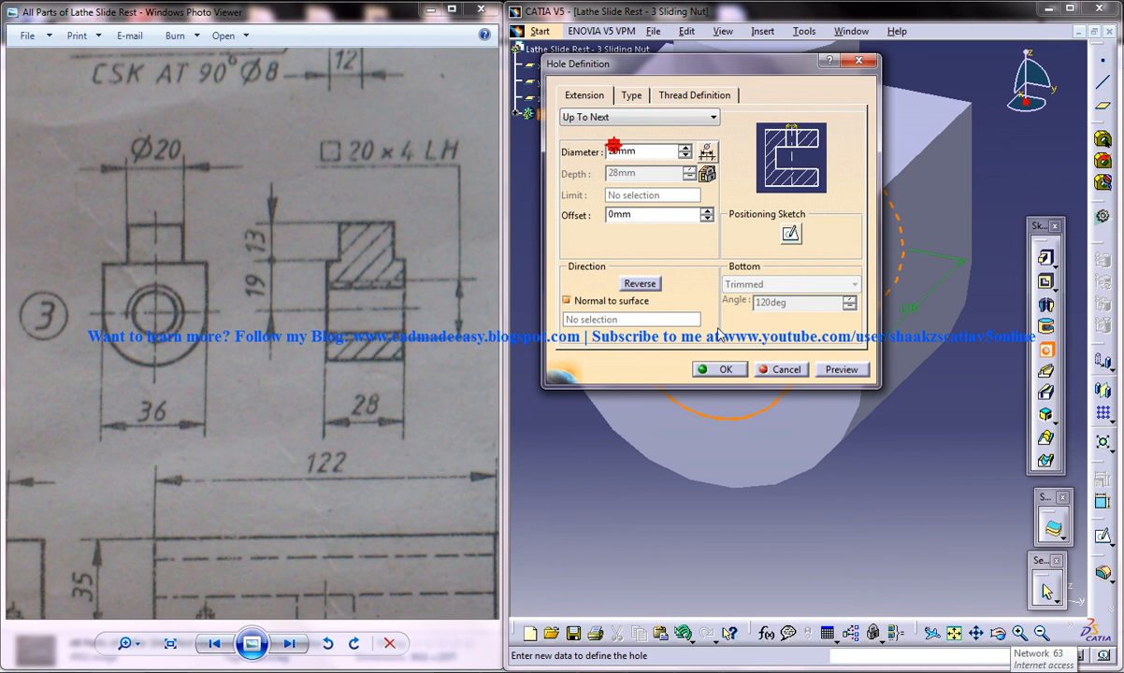
left_click(721, 370)
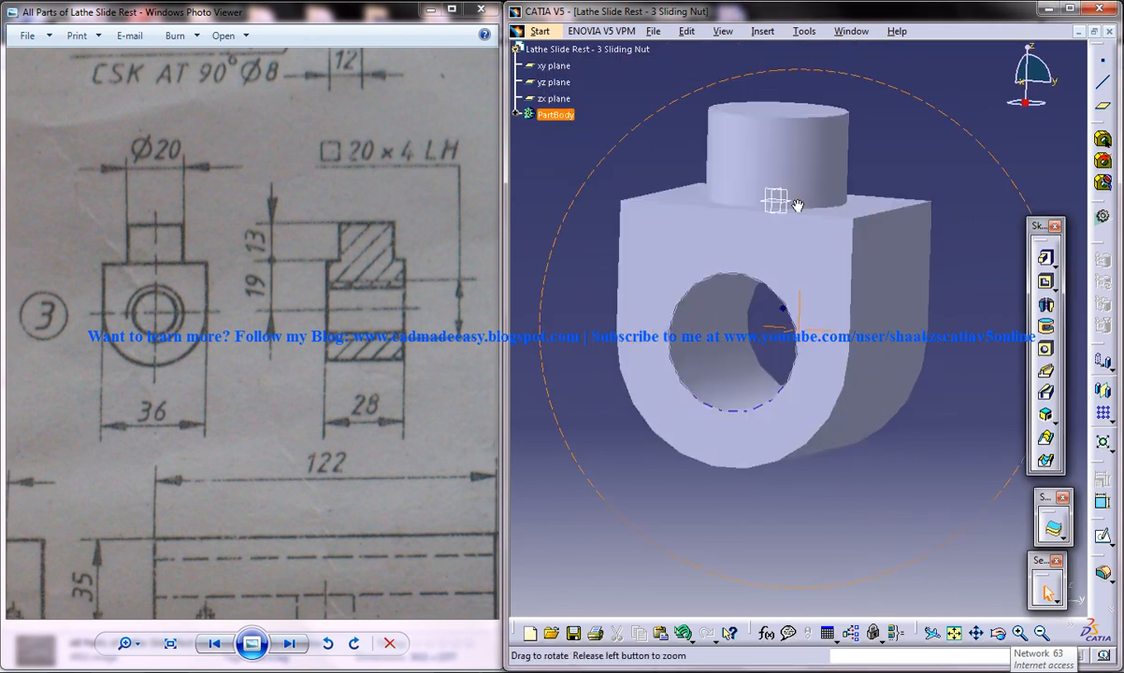
left_click_drag(795, 206, 770, 383)
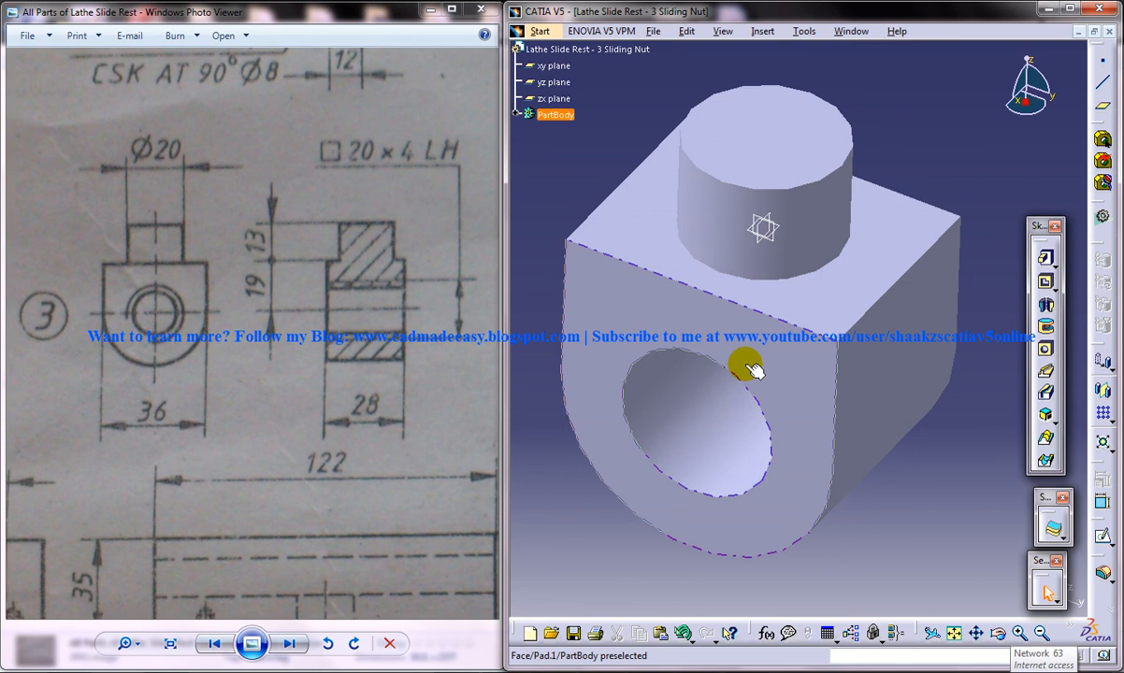
mouse_move(758, 336)
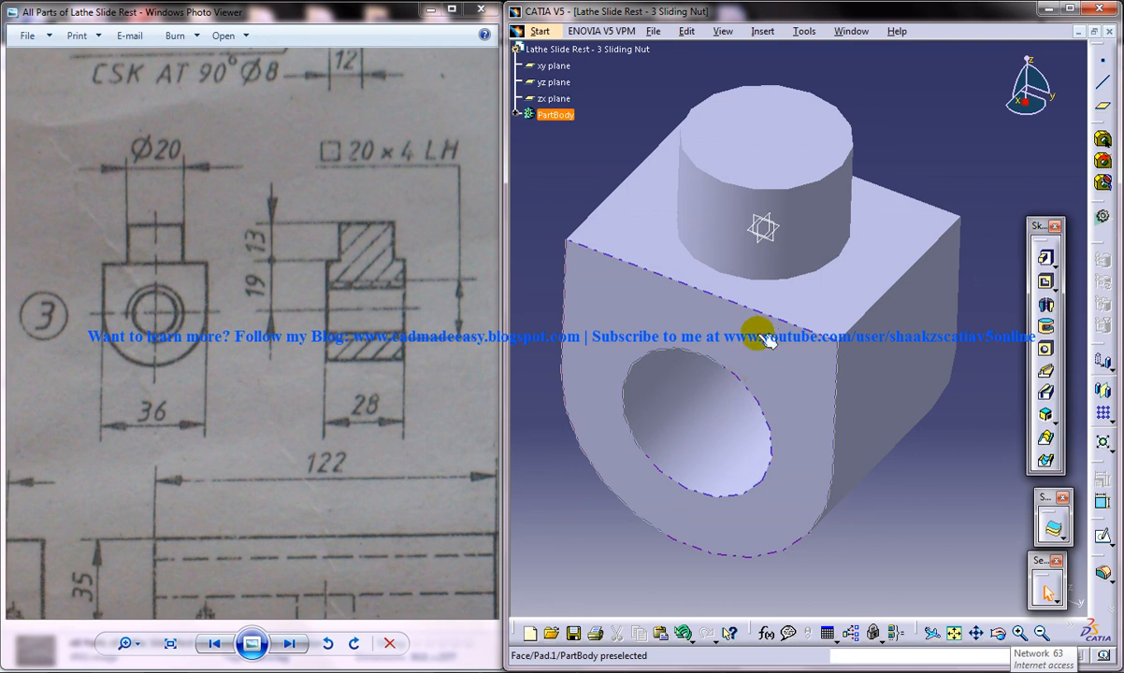